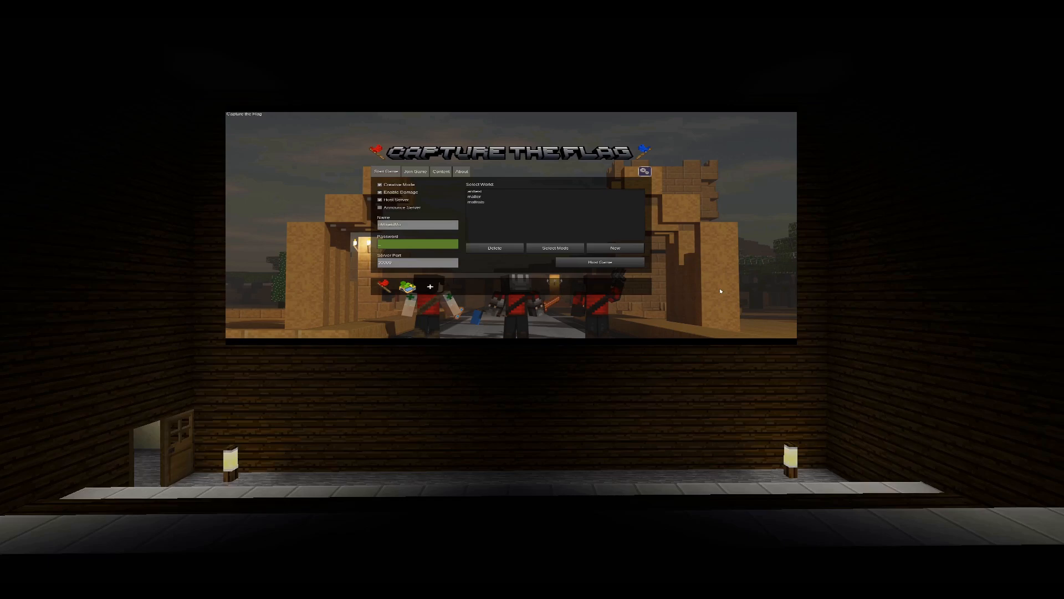
Create the 'demo' world, set a server password and start hosting it.
left_click(615, 247)
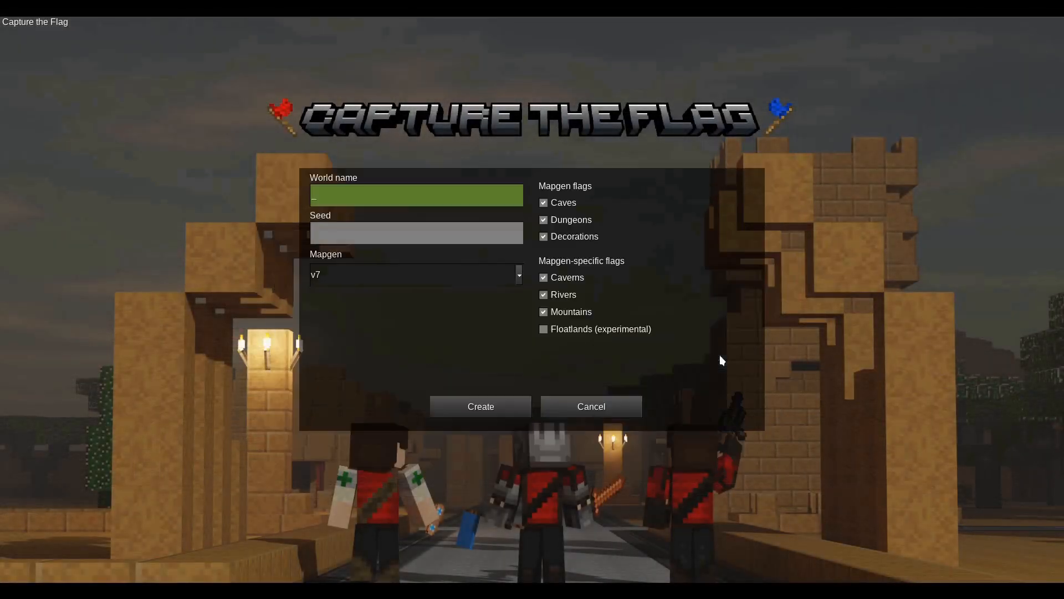
type("demo")
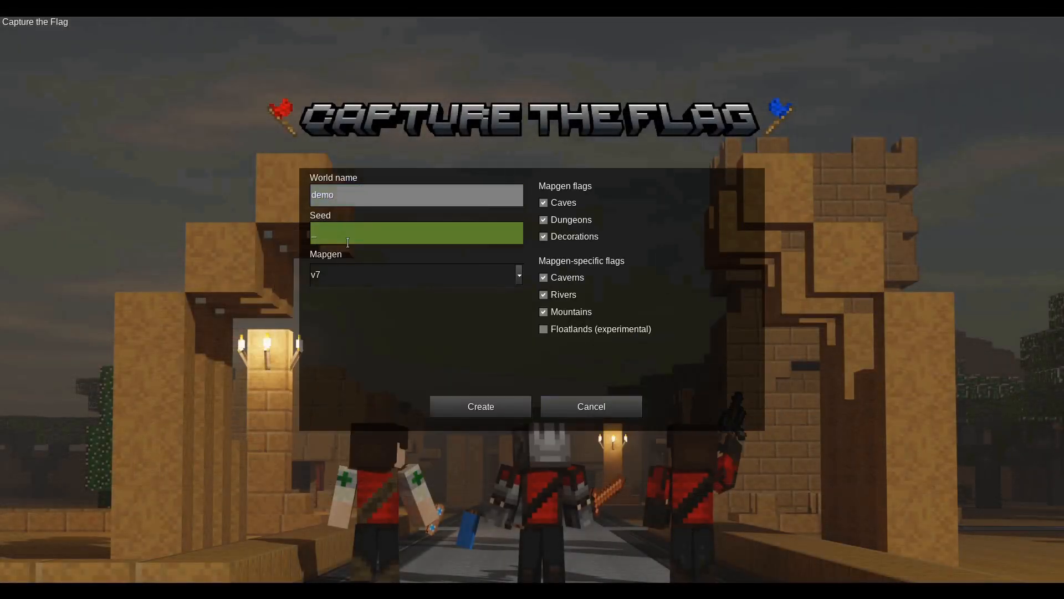
left_click(480, 406)
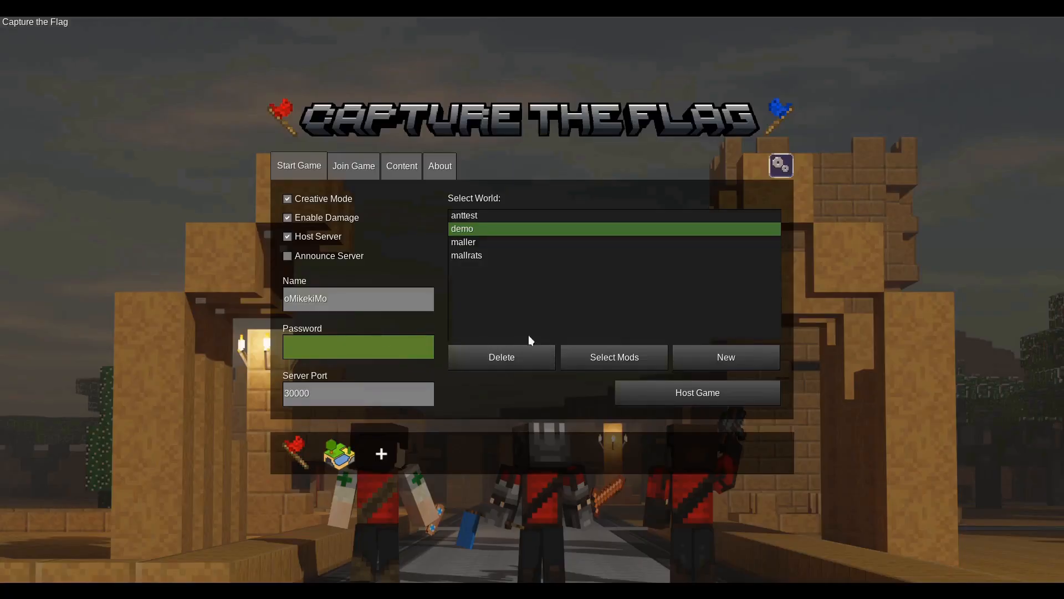
left_click(613, 357)
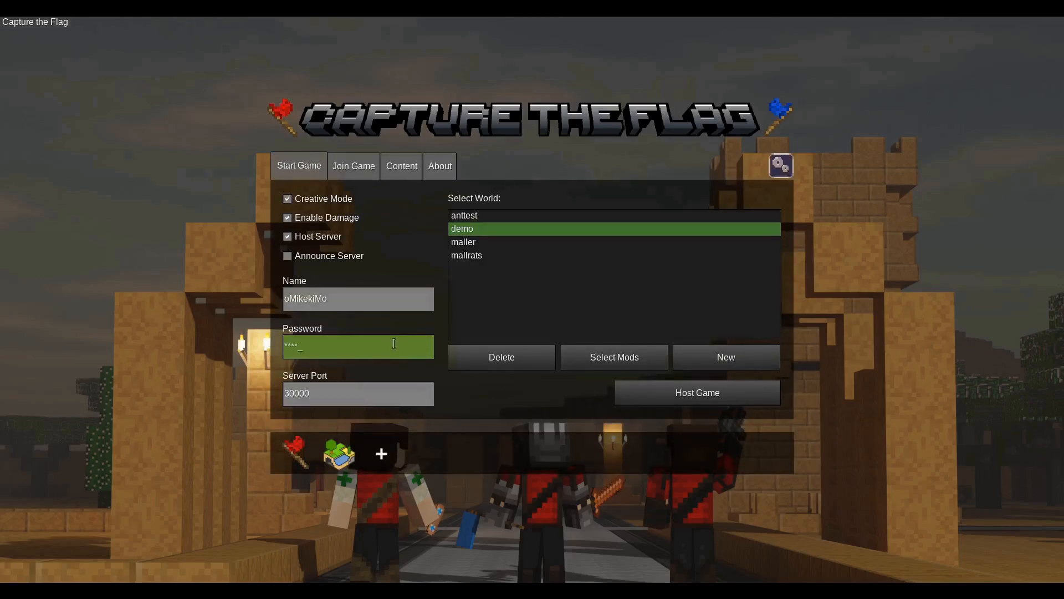
left_click(697, 393)
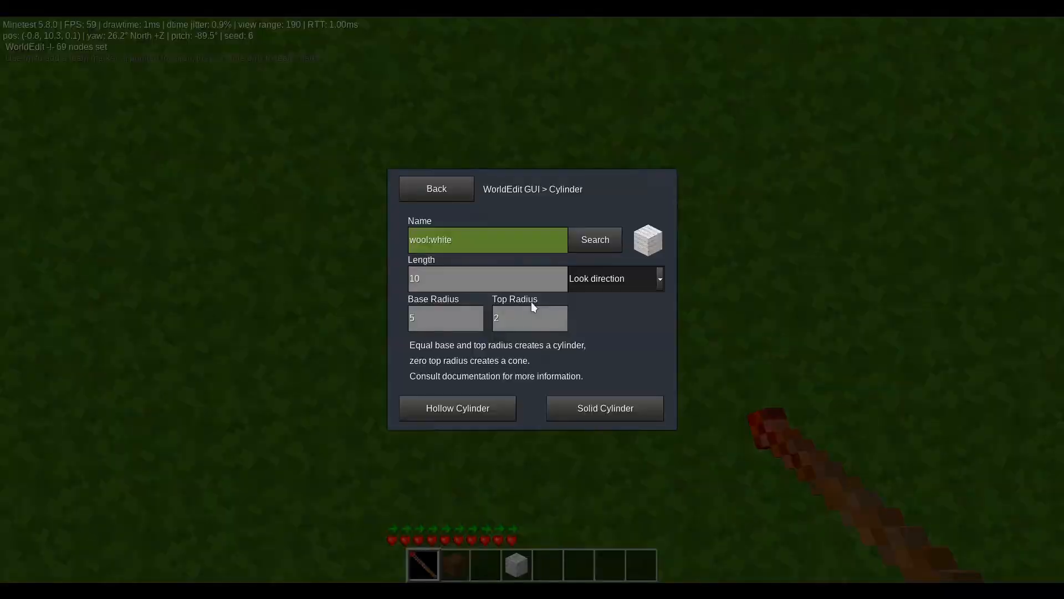
Adjust the top radius of the WorldEdit white wool cylinder for the goal arches.
left_click(604, 408)
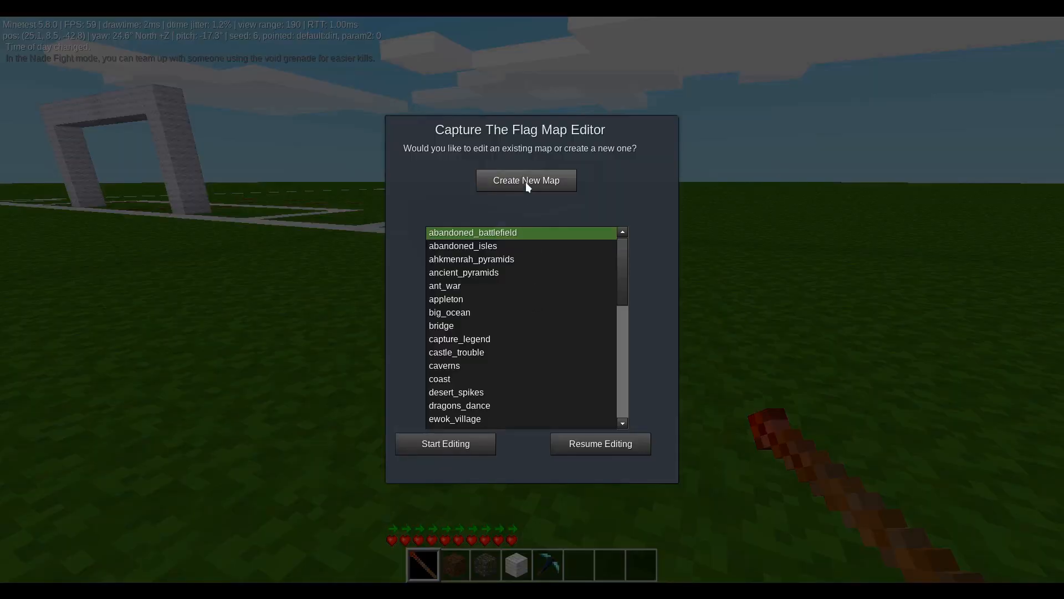
Choose Create New Map in the Capture The Flag Map Editor.
left_click(526, 180)
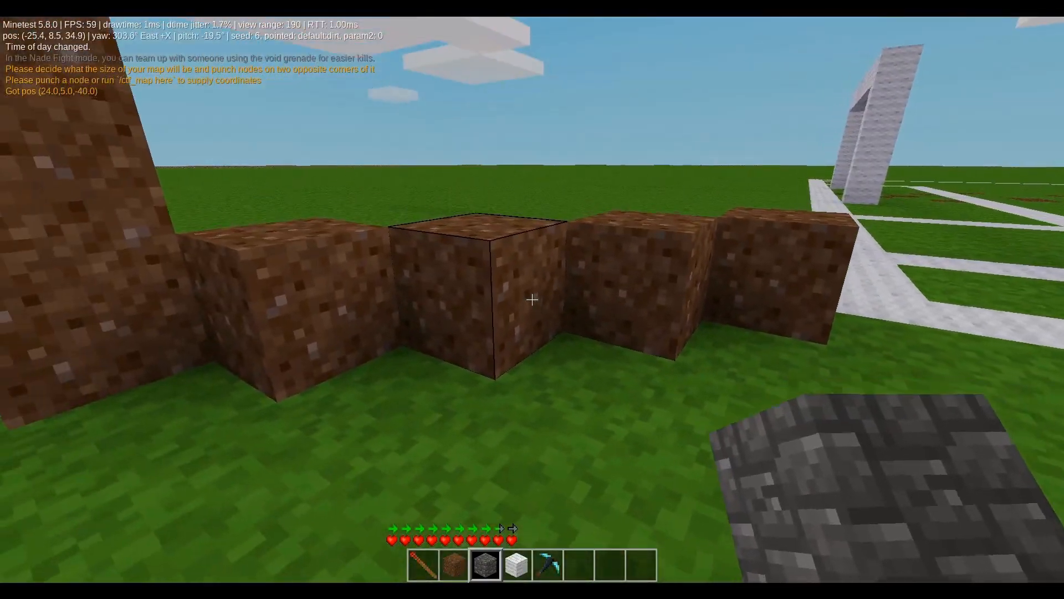
mouse_move(533, 300)
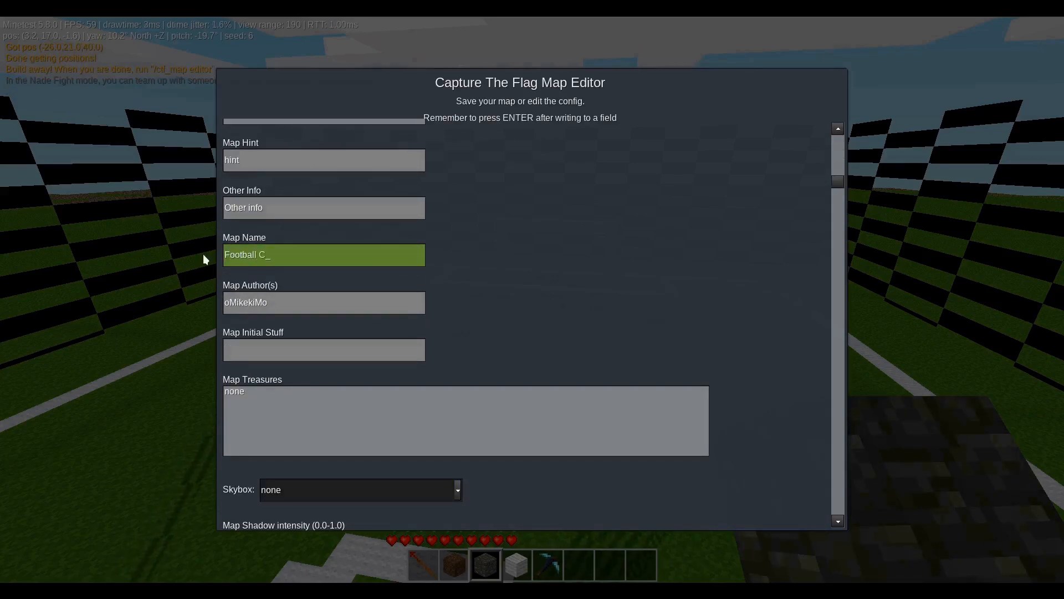
Scroll to the bottom of the map config and finish editing to save the map.
scroll("down", 3)
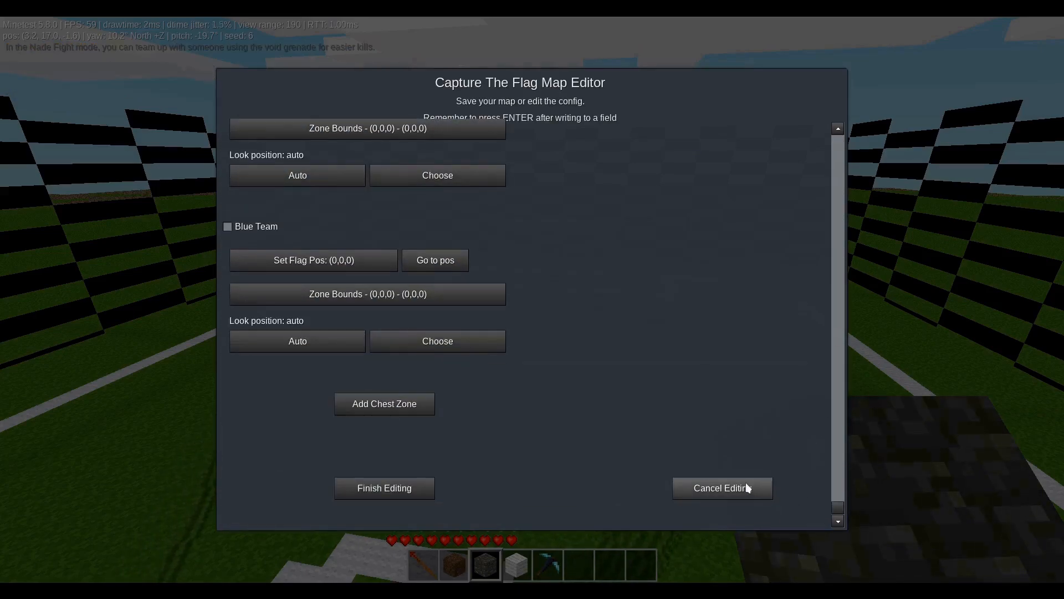
left_click(722, 488)
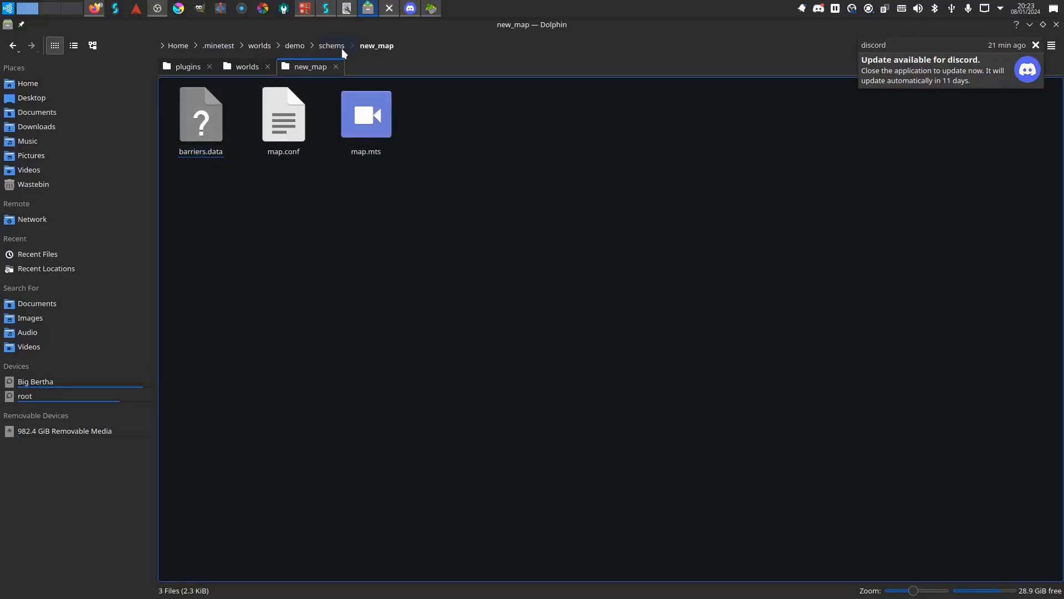
Rename the new_map folder to footballcrazy and browse into the capturetheflag game folder.
double_click(284, 114)
type("F")
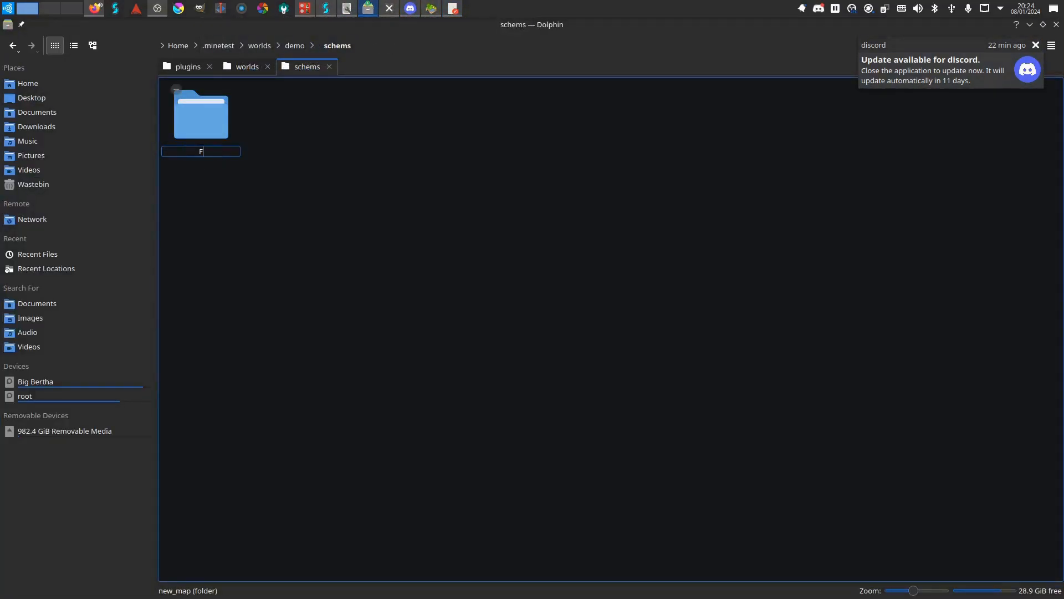
type("footballcrazy")
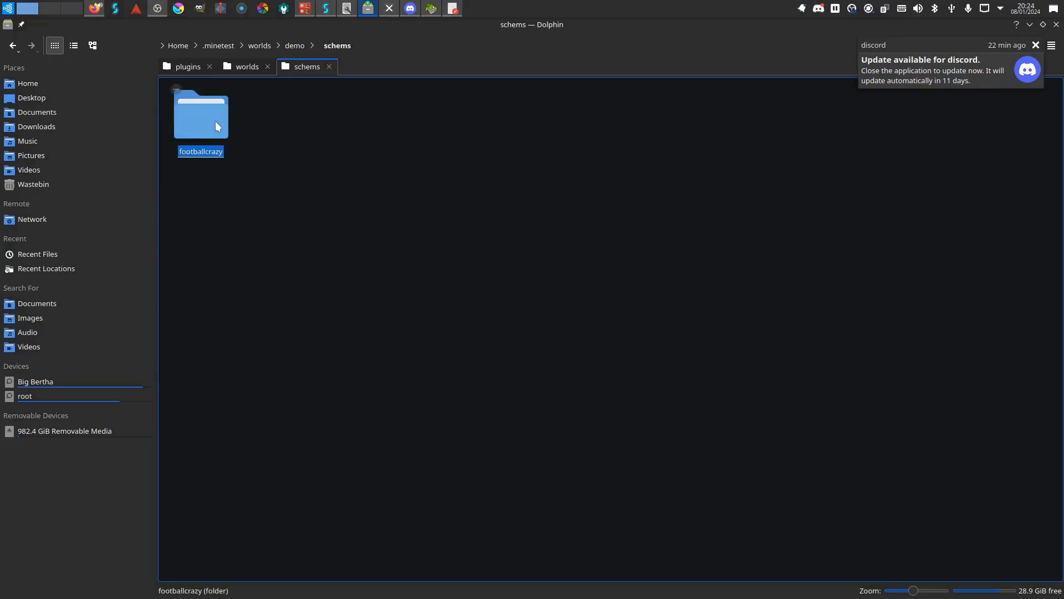
mouse_move(246, 67)
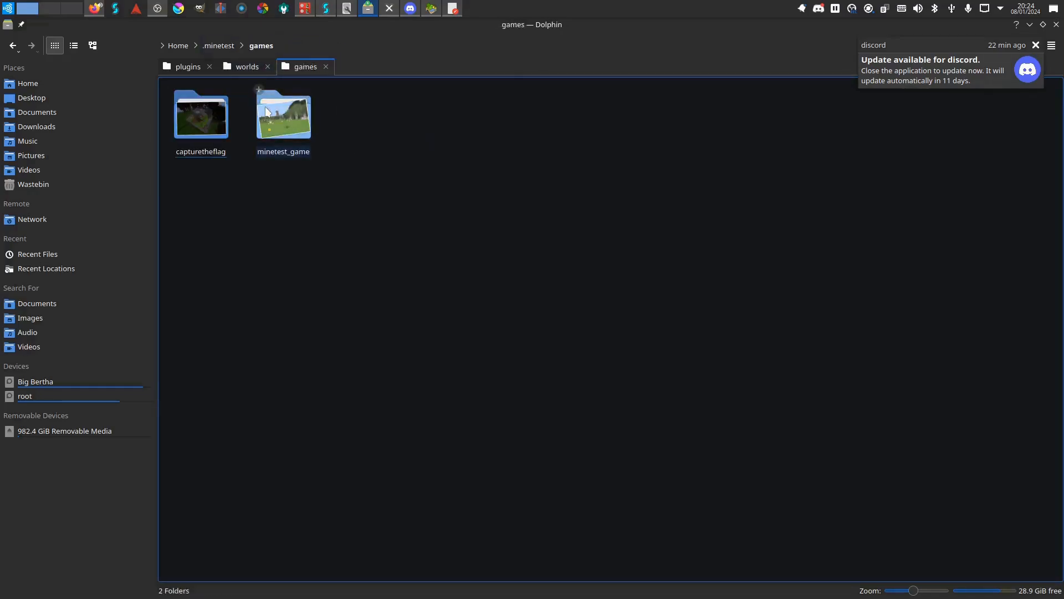
double_click(200, 115)
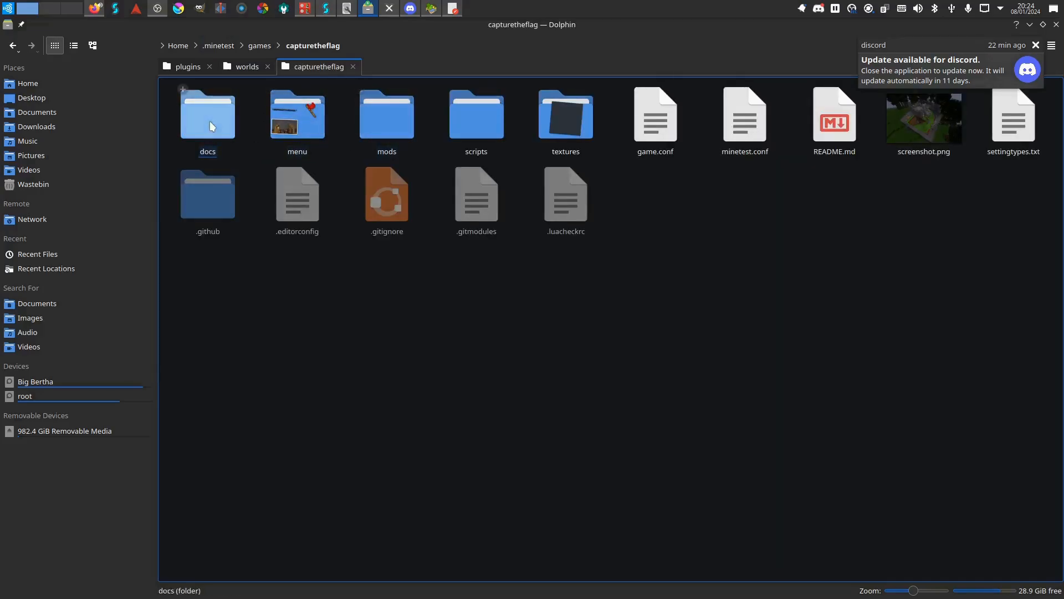
mouse_move(217, 138)
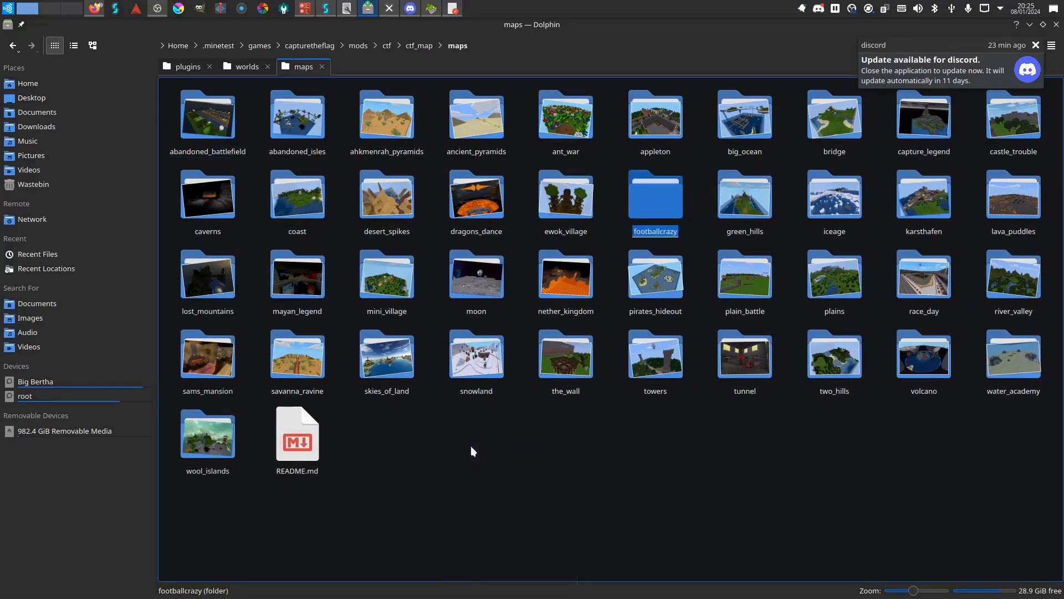
mouse_move(431, 12)
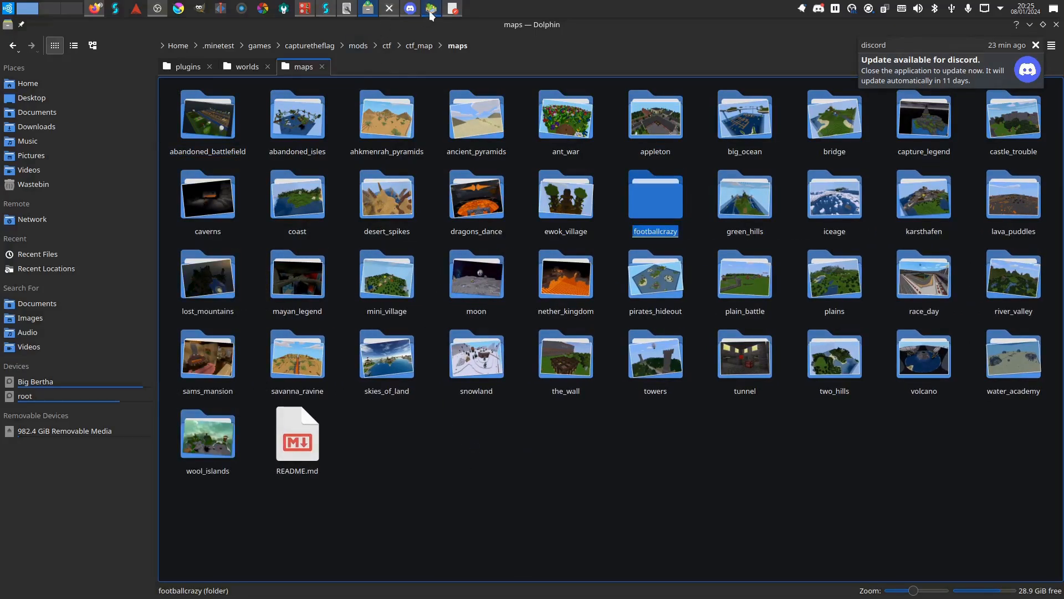
Back in Minetest, create world 'demopt2' with a password and host it.
left_click(430, 9)
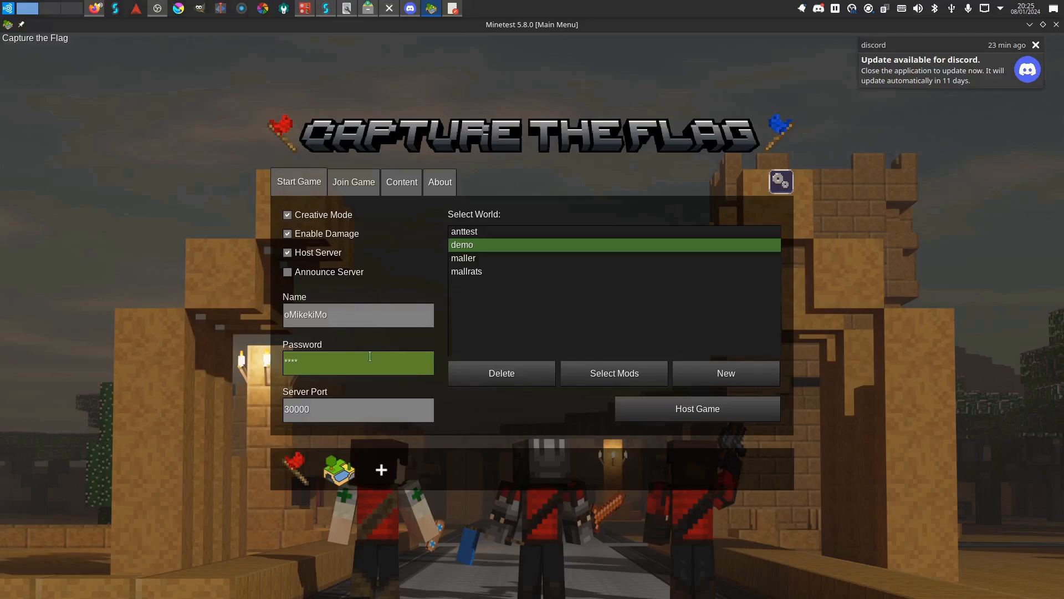
left_click(696, 408)
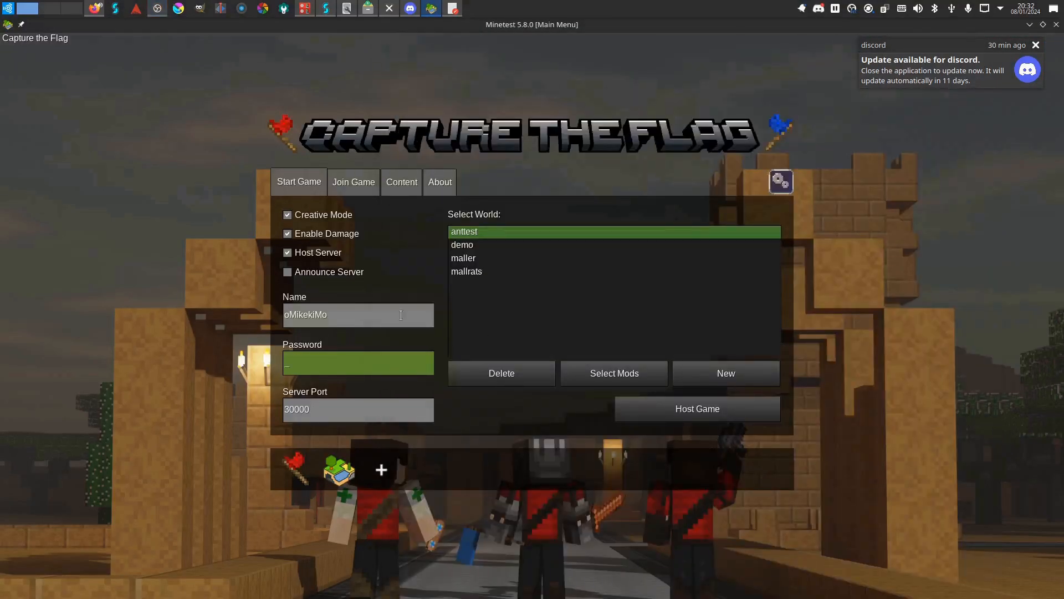
left_click(726, 373)
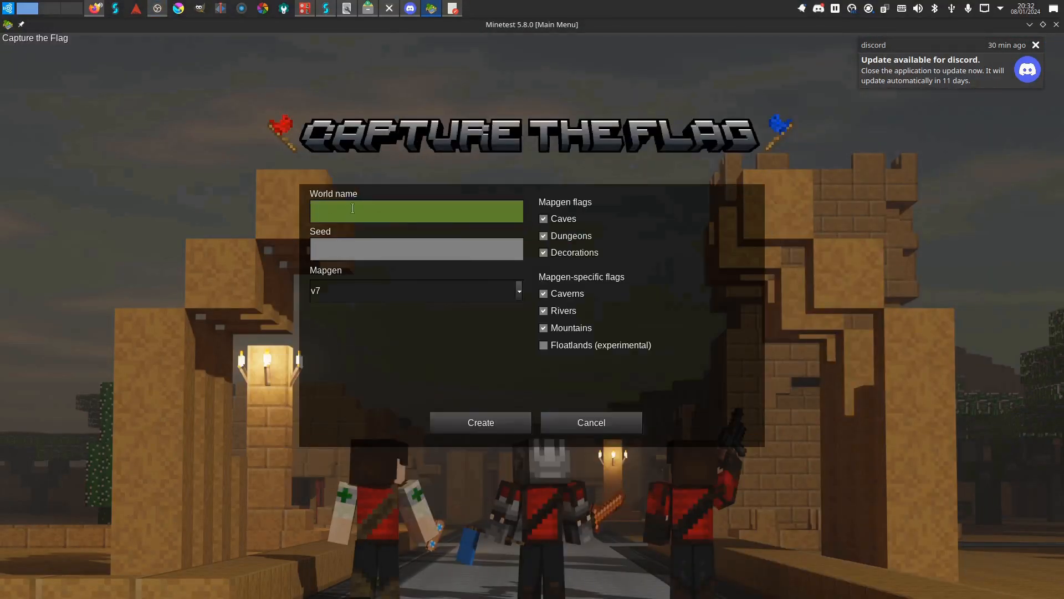
type("demopt2")
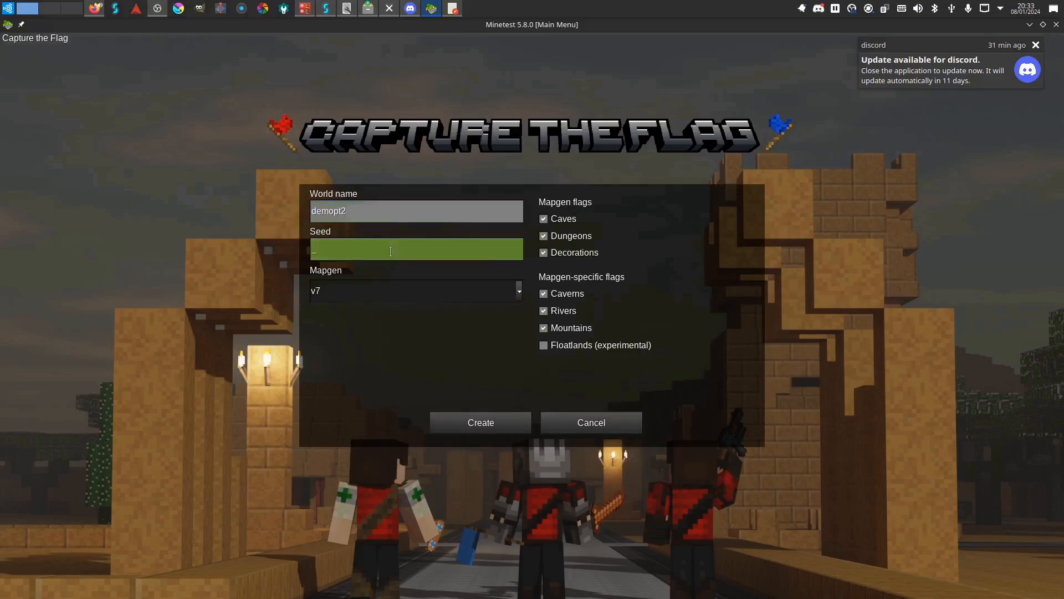
left_click(416, 291)
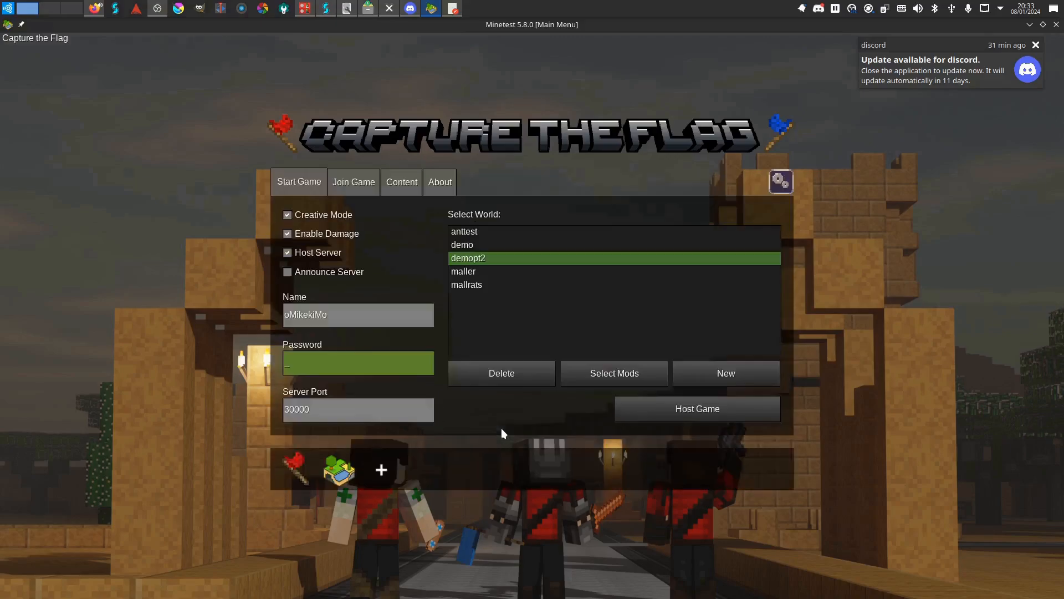
type("*****")
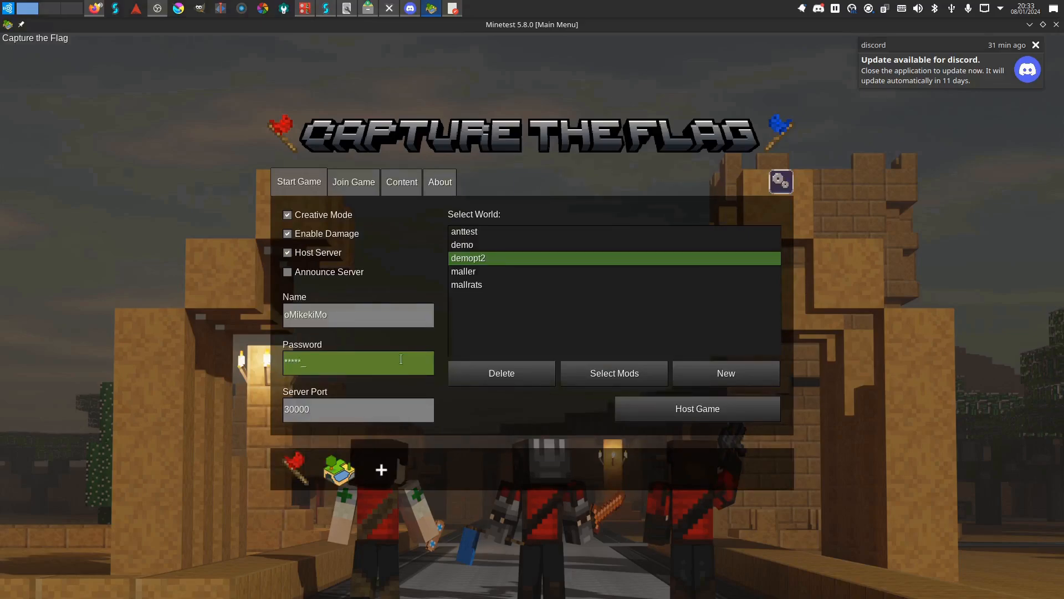
left_click(696, 409)
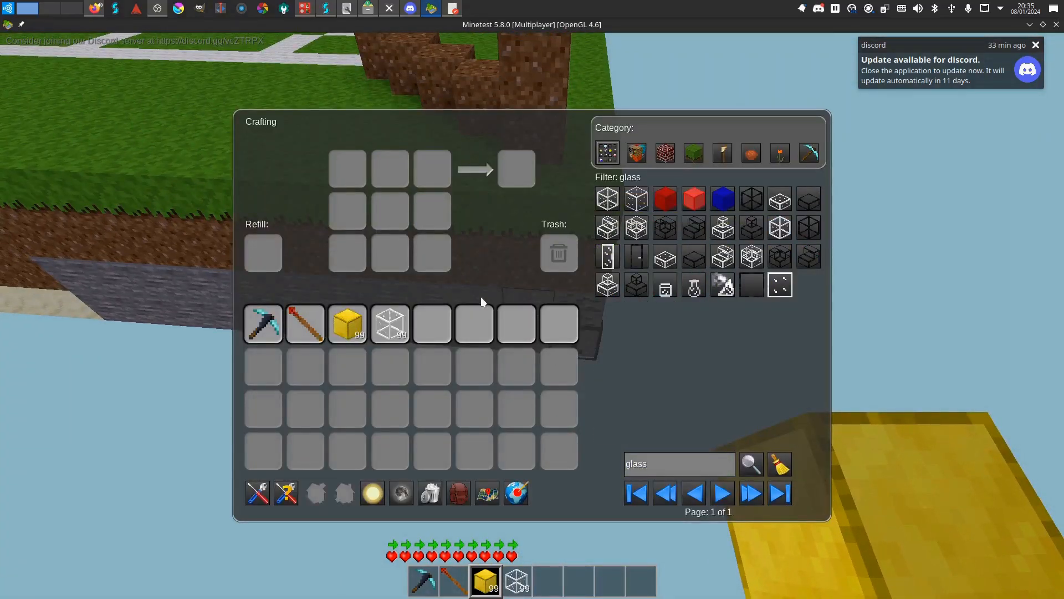
Fill the marked region with ctf_map:ind_glass_red using WorldEdit Set Nodes.
key("Escape")
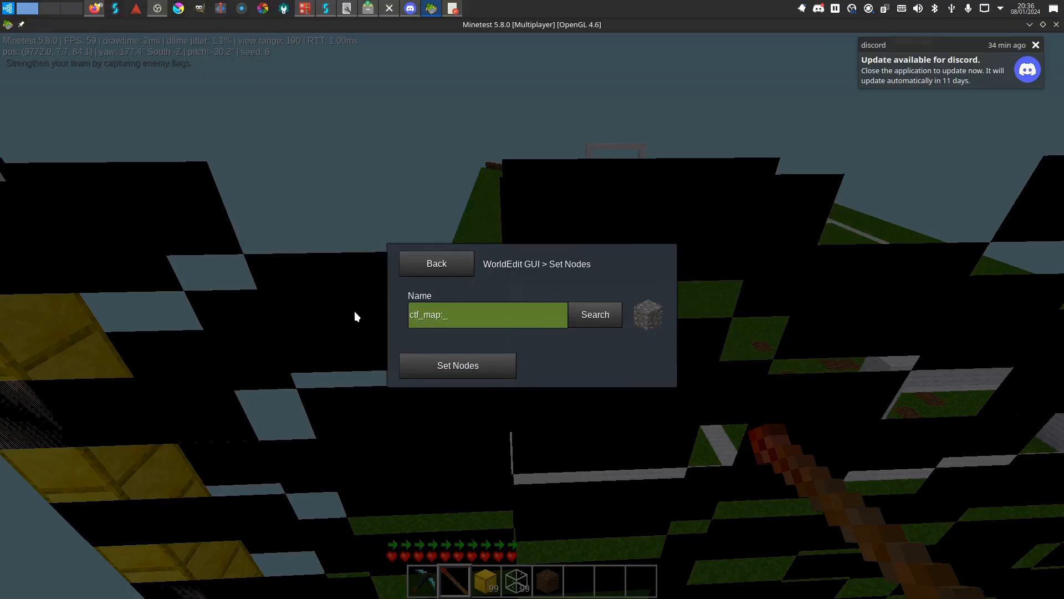
left_click(458, 365)
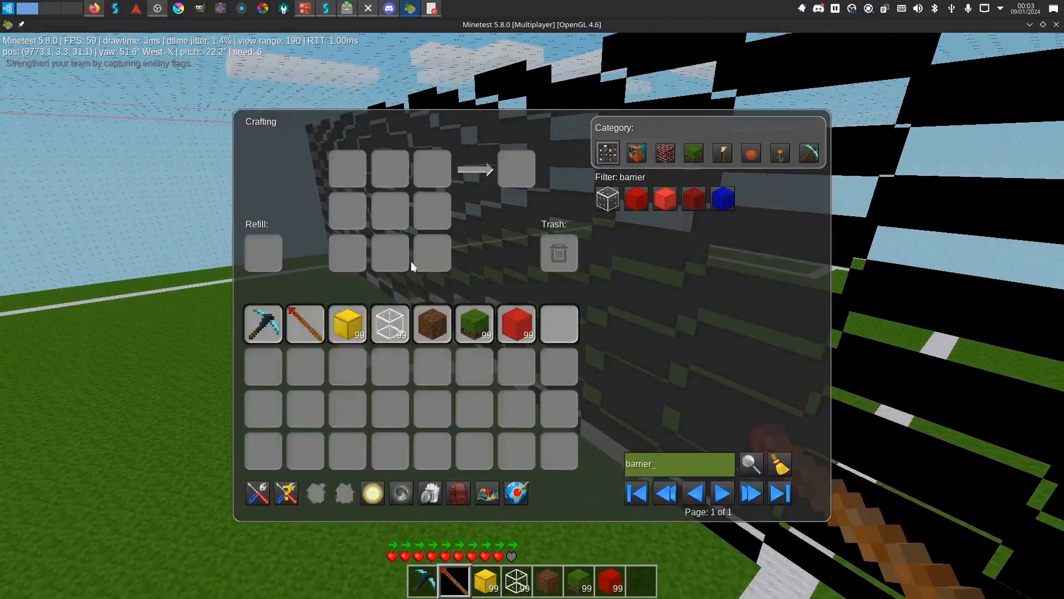
key("Escape")
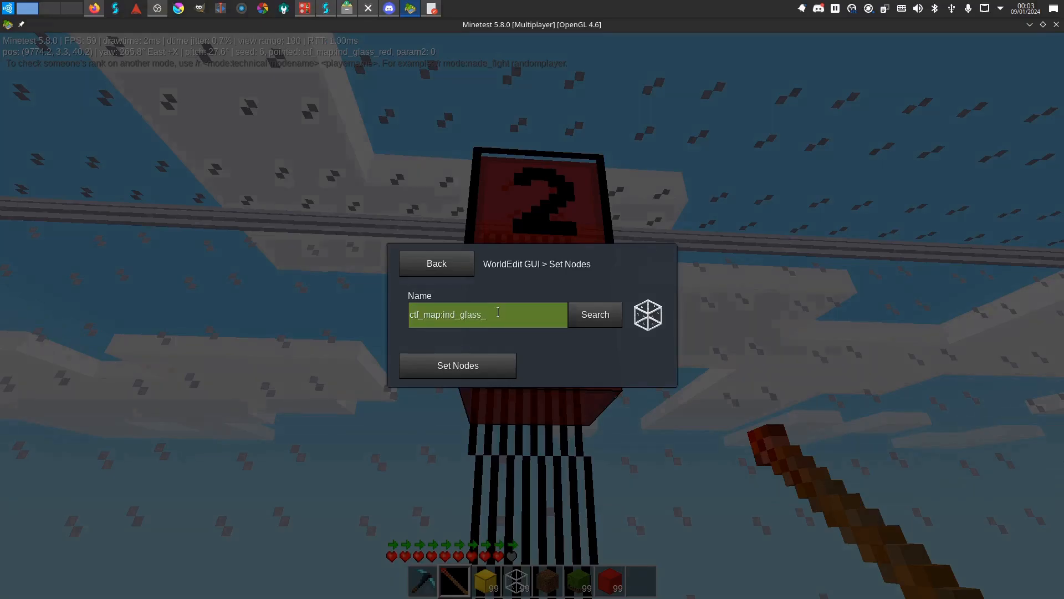
type("red")
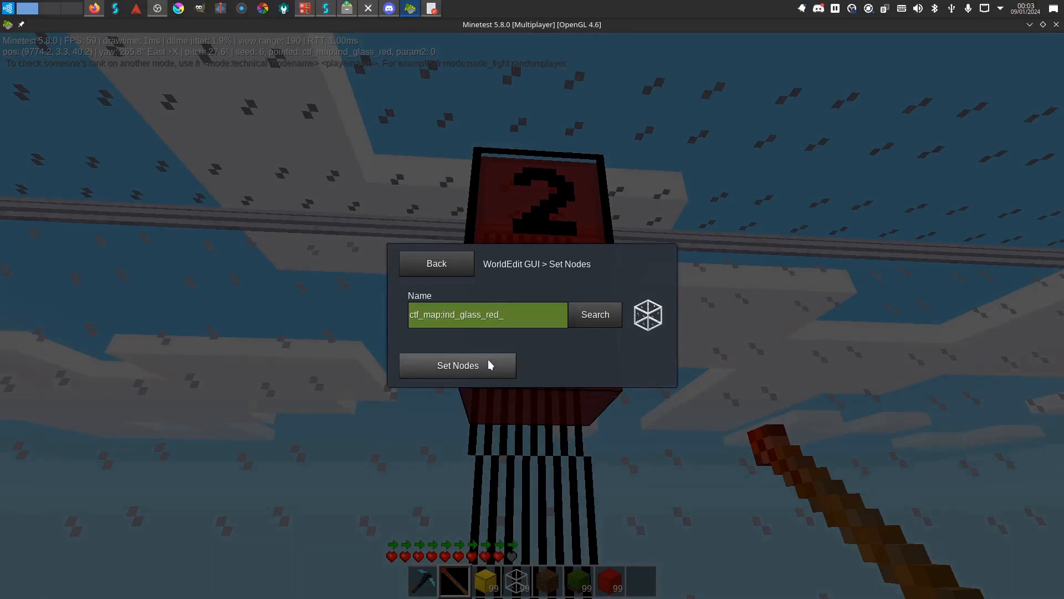
left_click(457, 365)
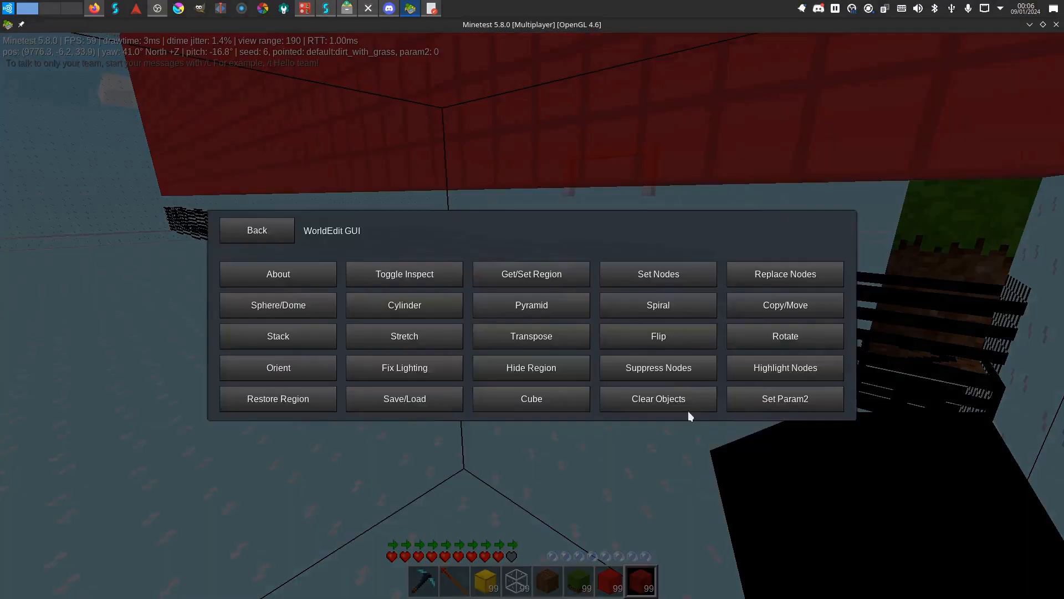
Set regions to ctf_map:ind_stone_red, ctf_map:dirt_with_grass, then ctf_map:dirt via Set Nodes.
left_click(257, 230)
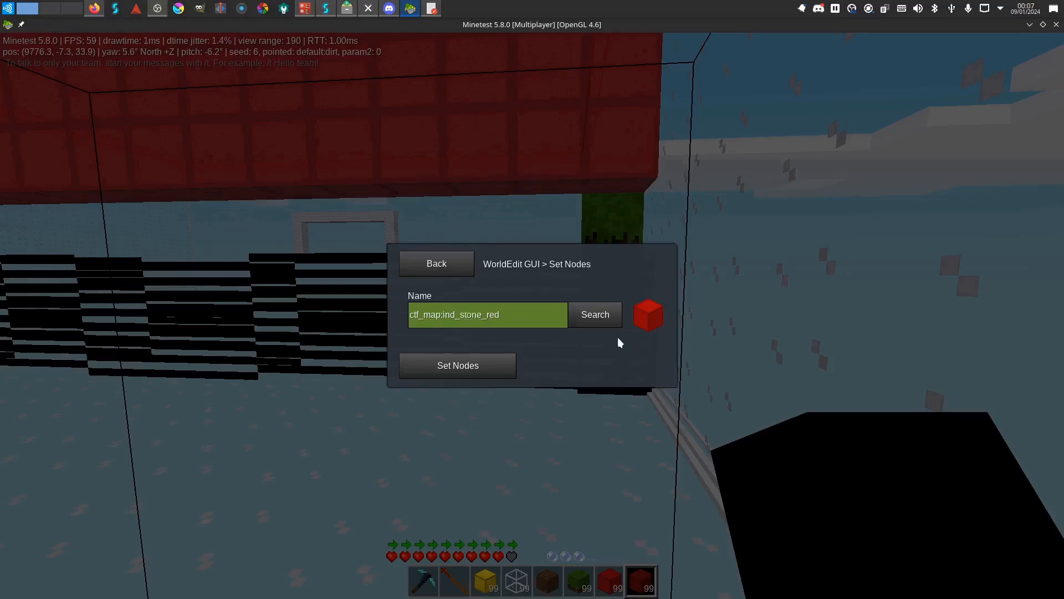
left_click(457, 366)
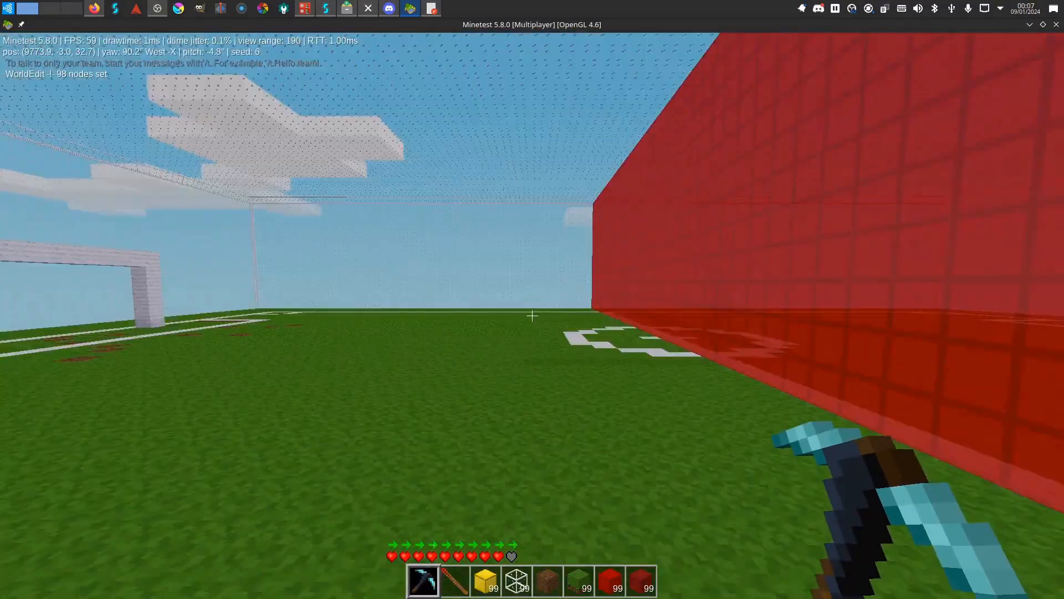
key("i")
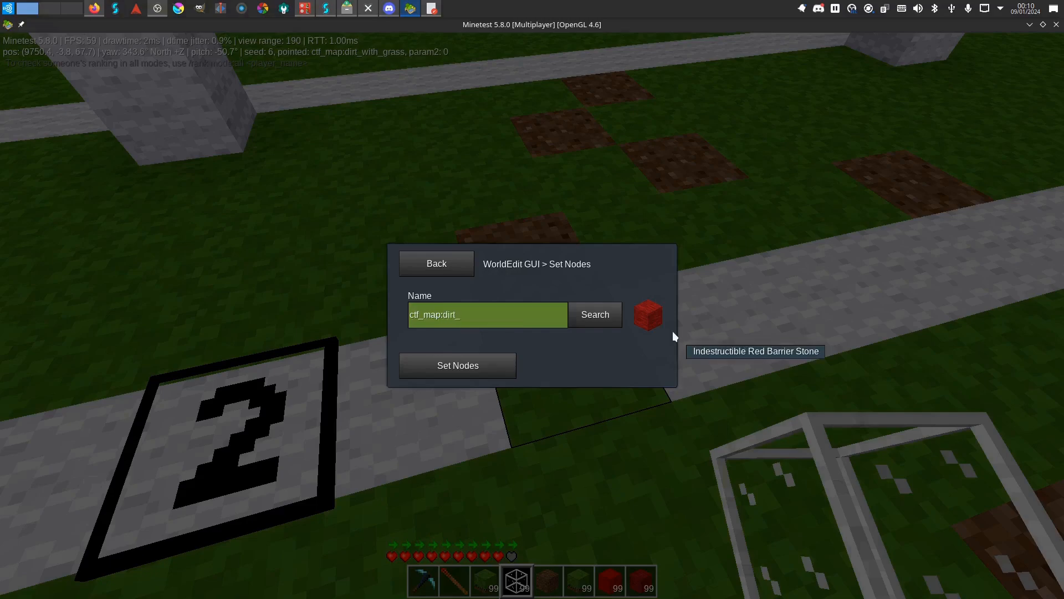
type("(with_")
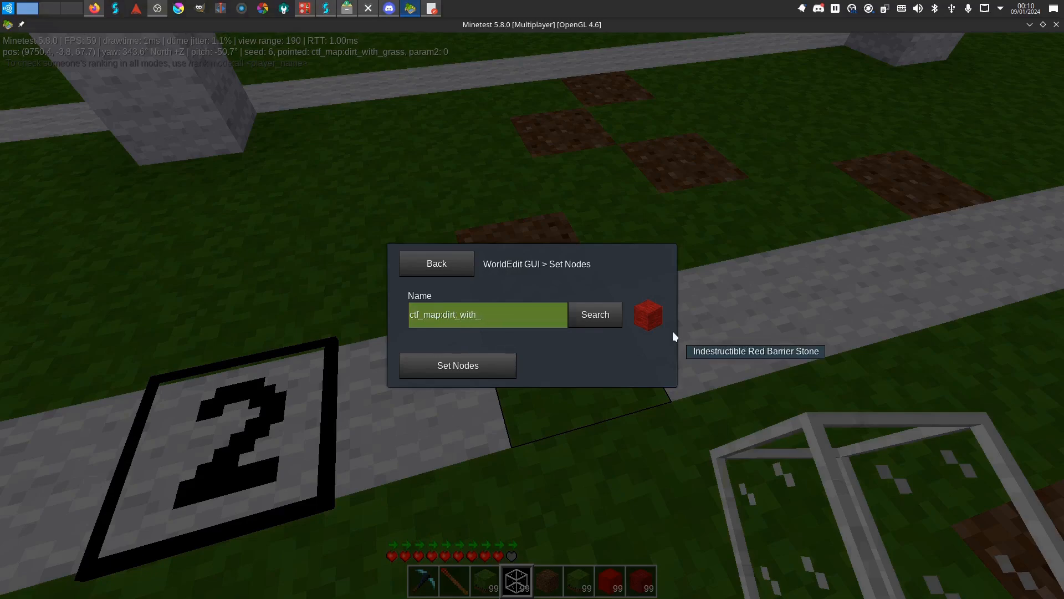
type("grass")
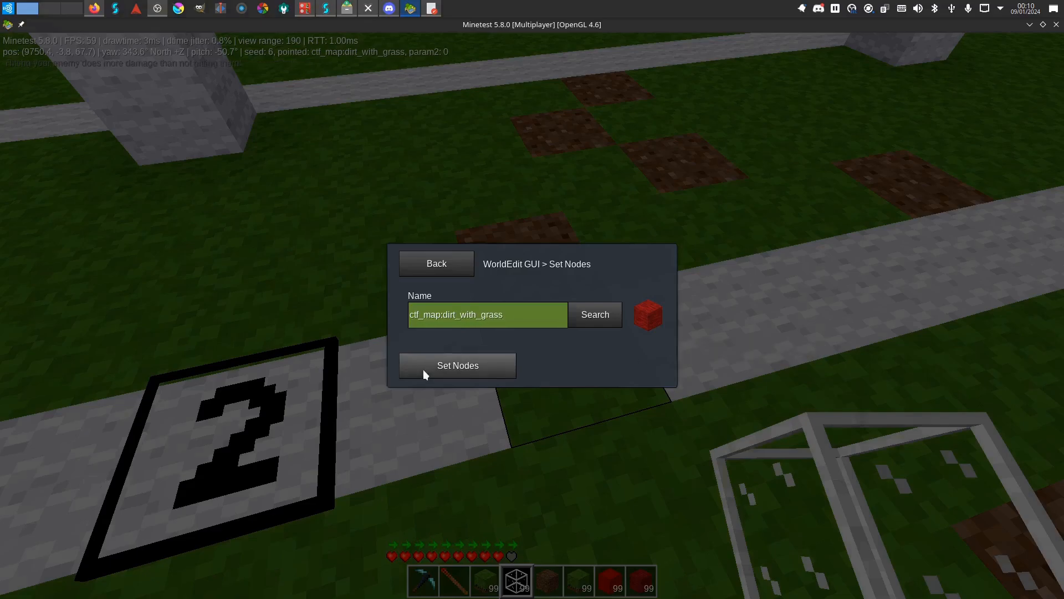
left_click(457, 366)
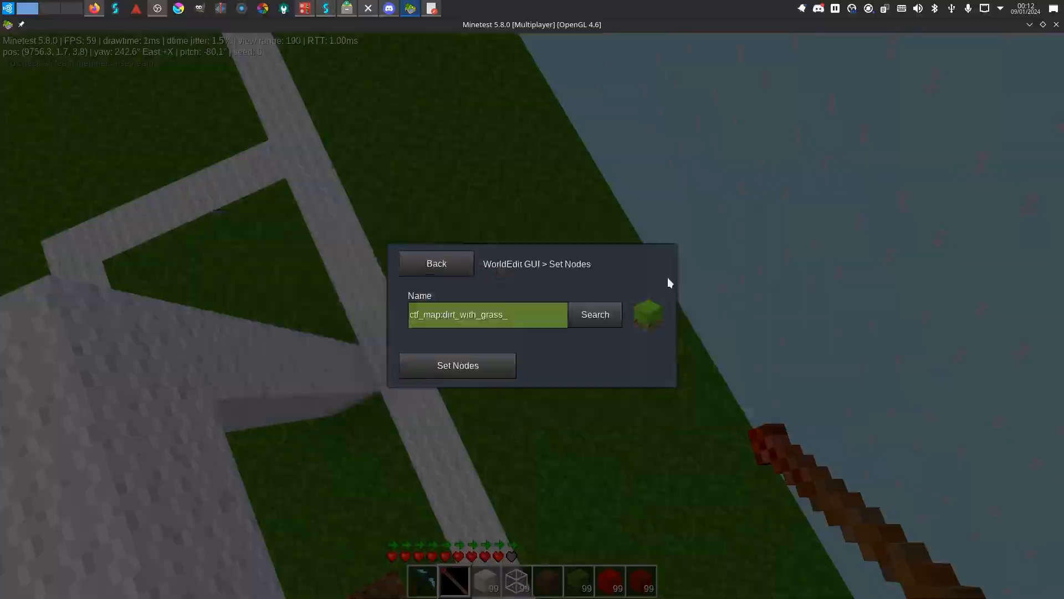
left_click(458, 365)
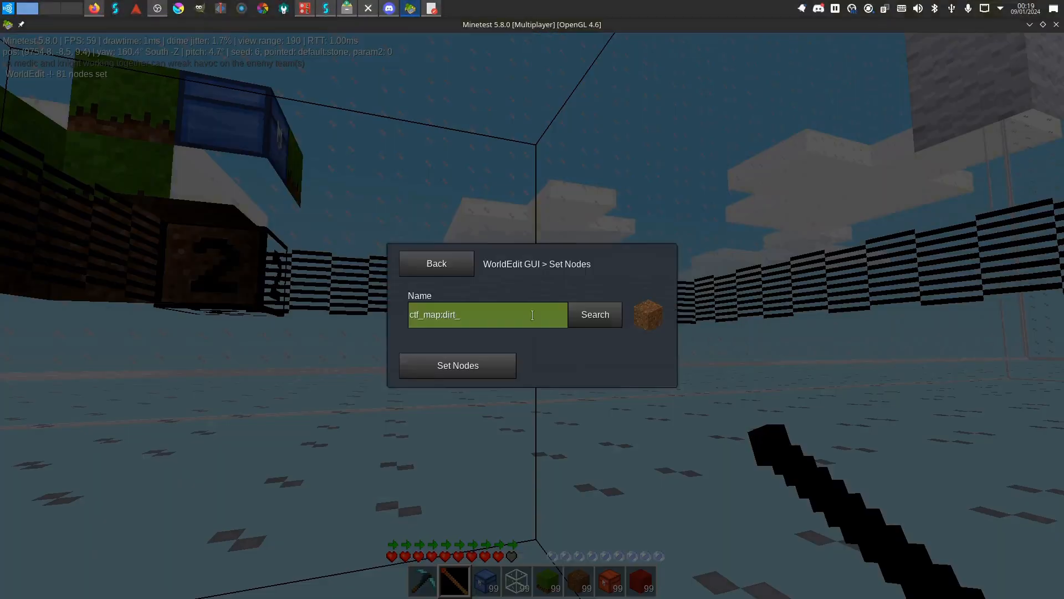
left_click(457, 366)
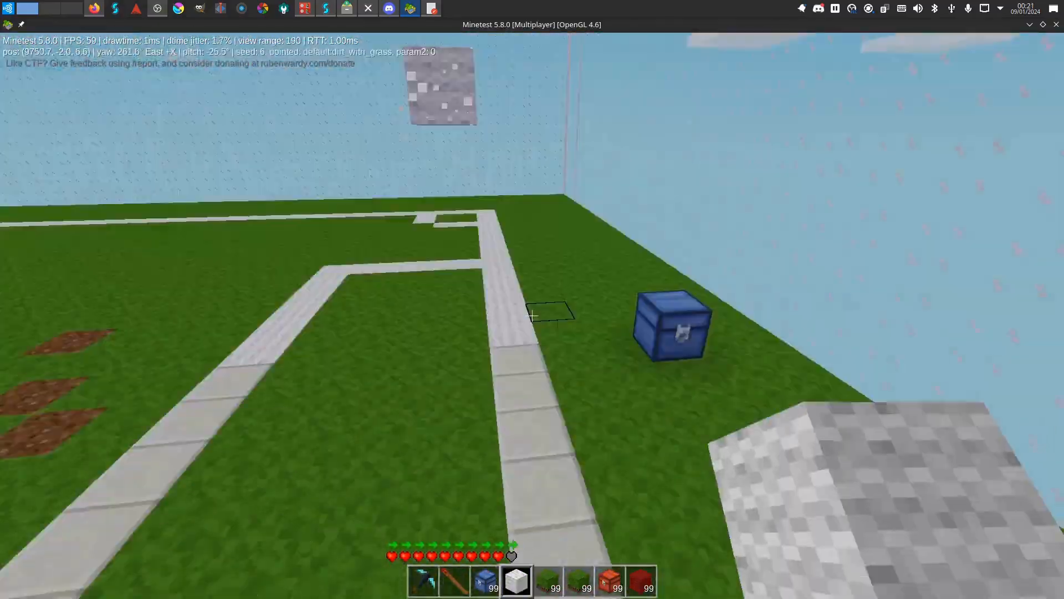
Set the time of day with /time 08000 and scroll through the editor fields.
type("/time 08000")
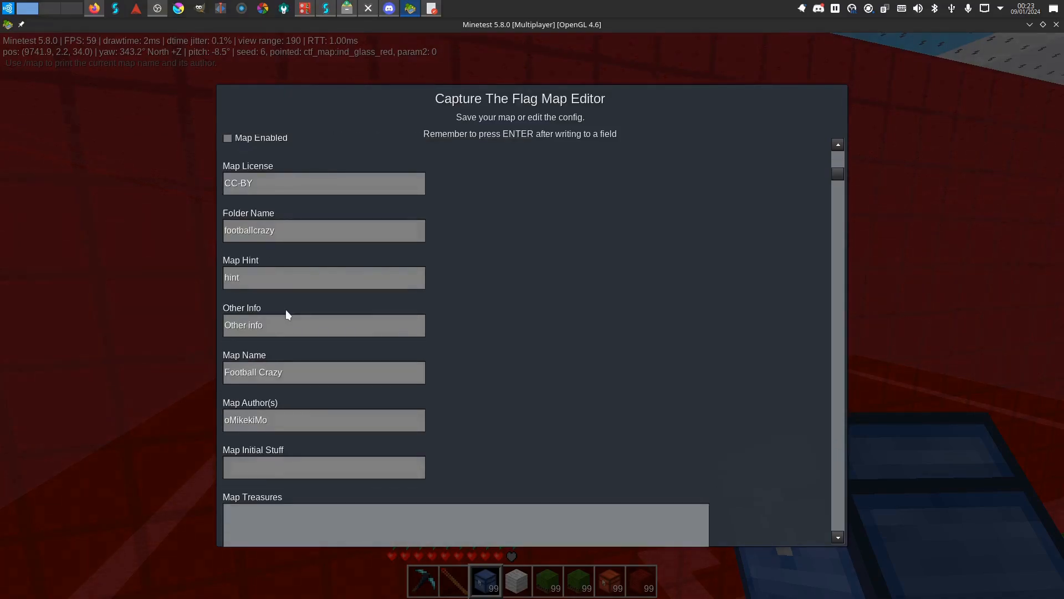
scroll("down", 3)
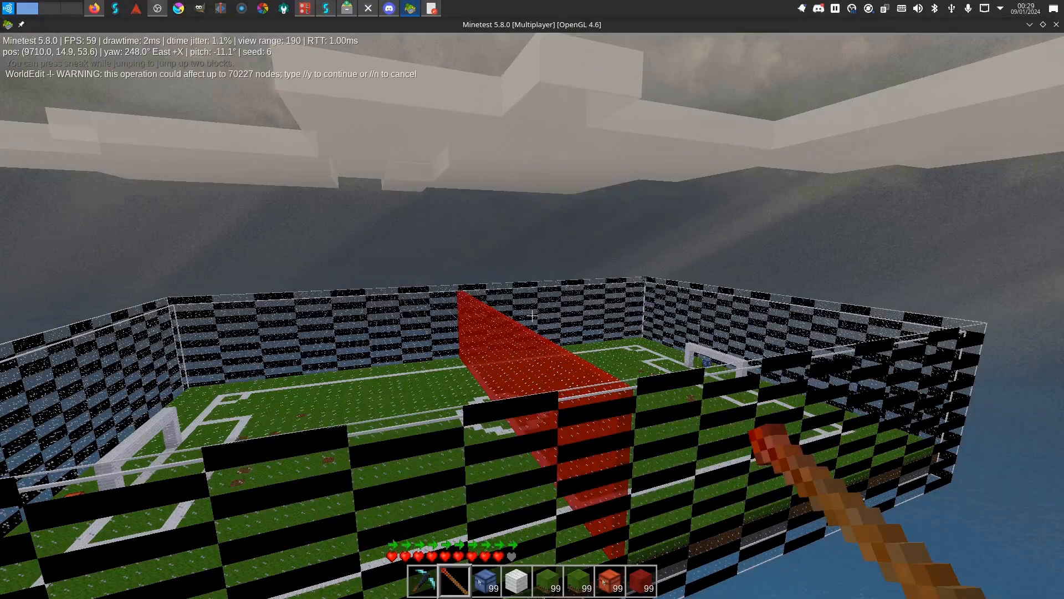
Confirm the 70,227-node WorldEdit operation by entering //y in chat.
type("//y")
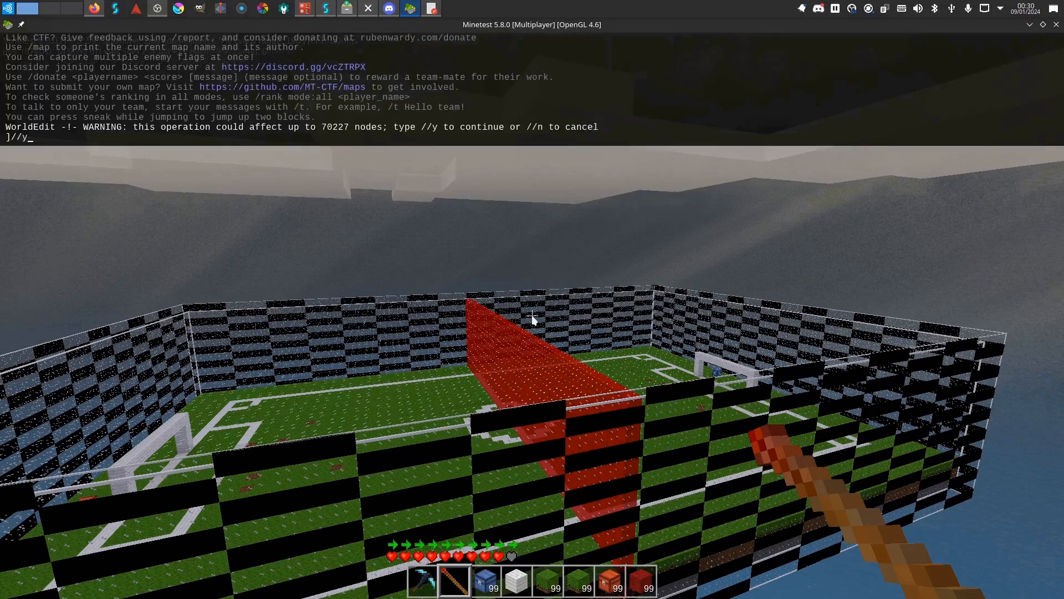
key("Return")
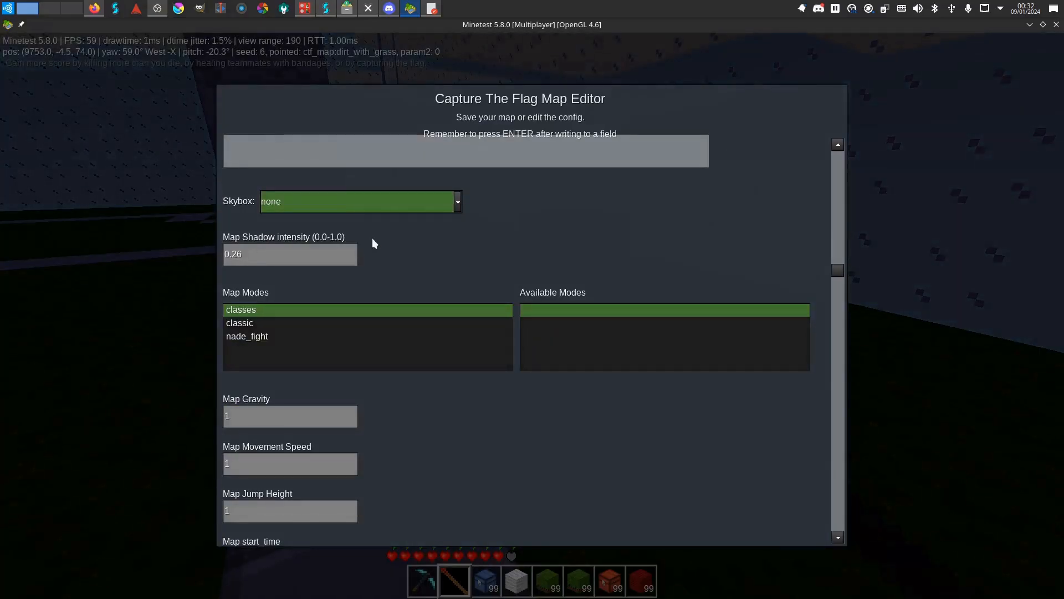
Set the red team's flag position to (9753,-4,74) and return to the map editor.
scroll("down", 3)
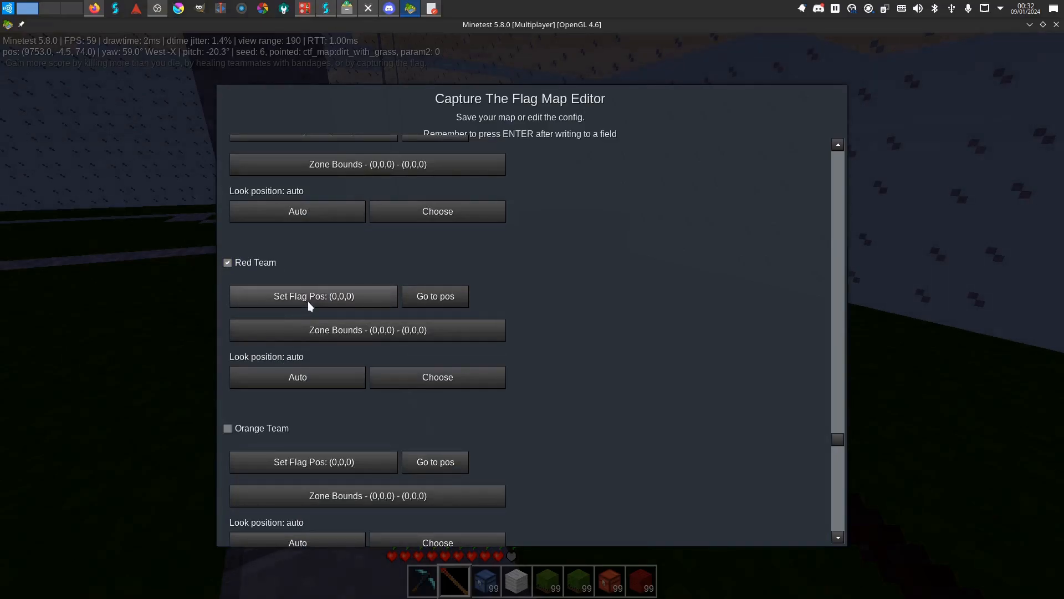
key("Escape")
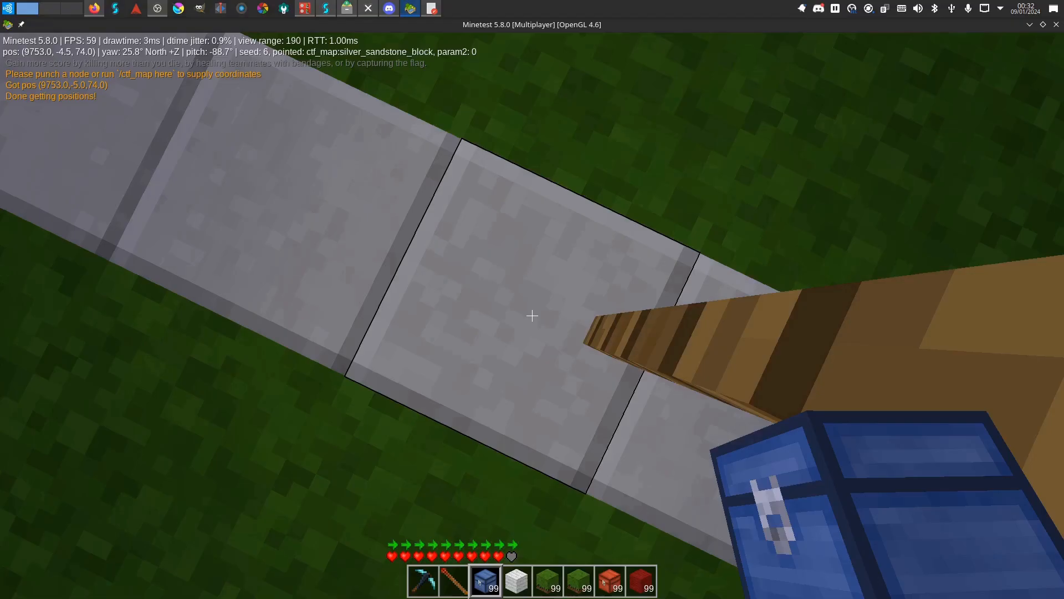
mouse_move(532, 315)
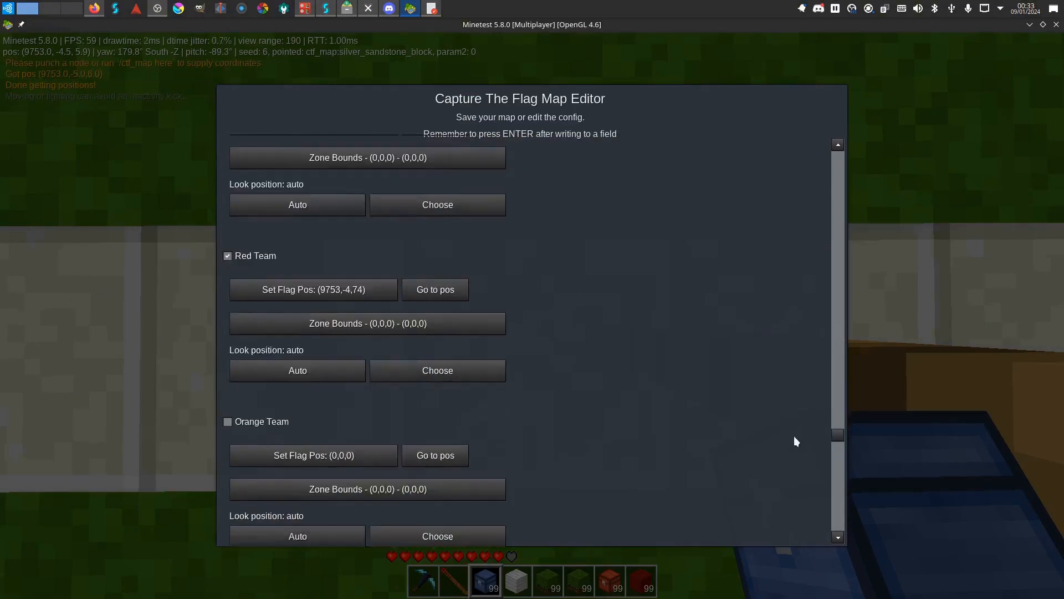
key("Escape")
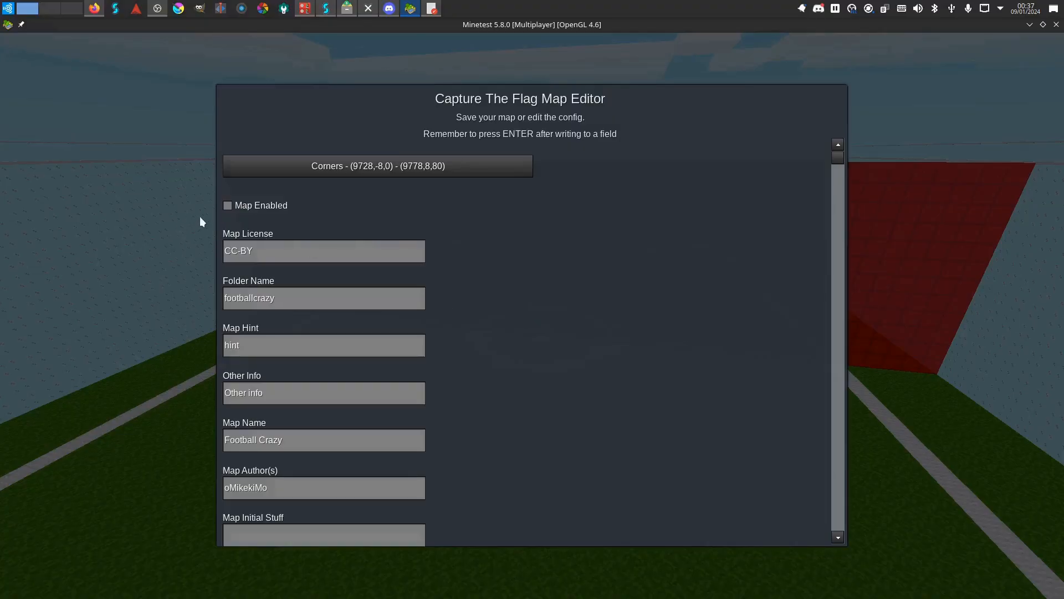
Reopen the map editor, tick Map Enabled for Football Crazy and empty its Map Hint.
left_click(228, 205)
type("/ctf_map editor")
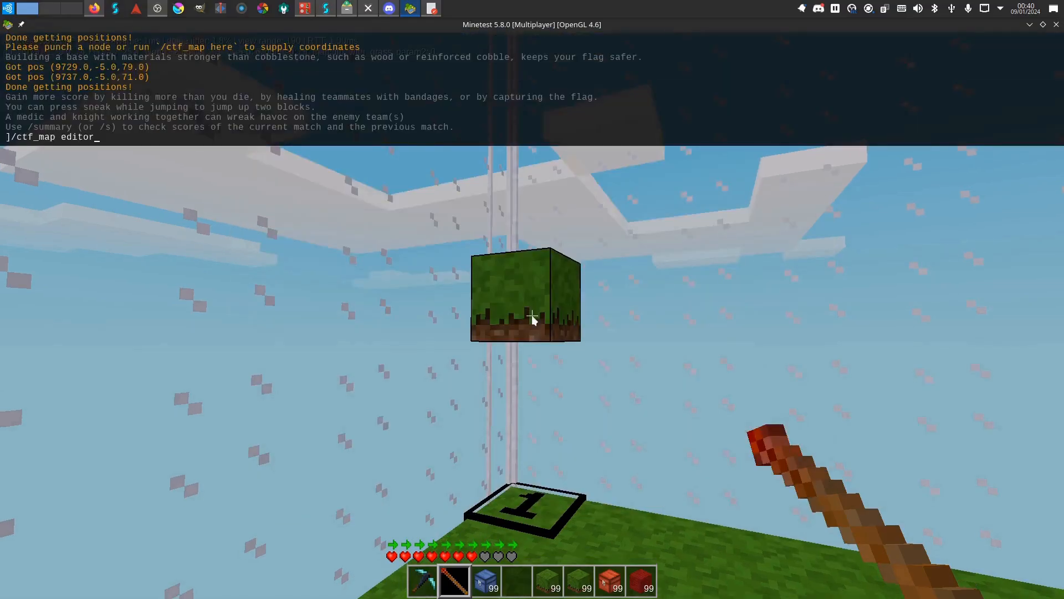
key("Return")
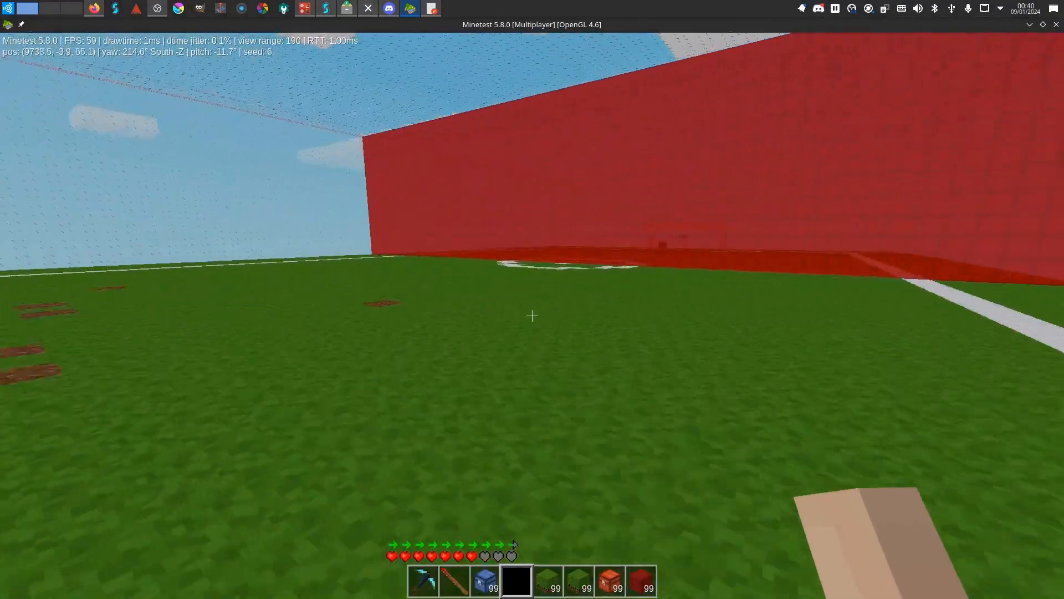
key("i")
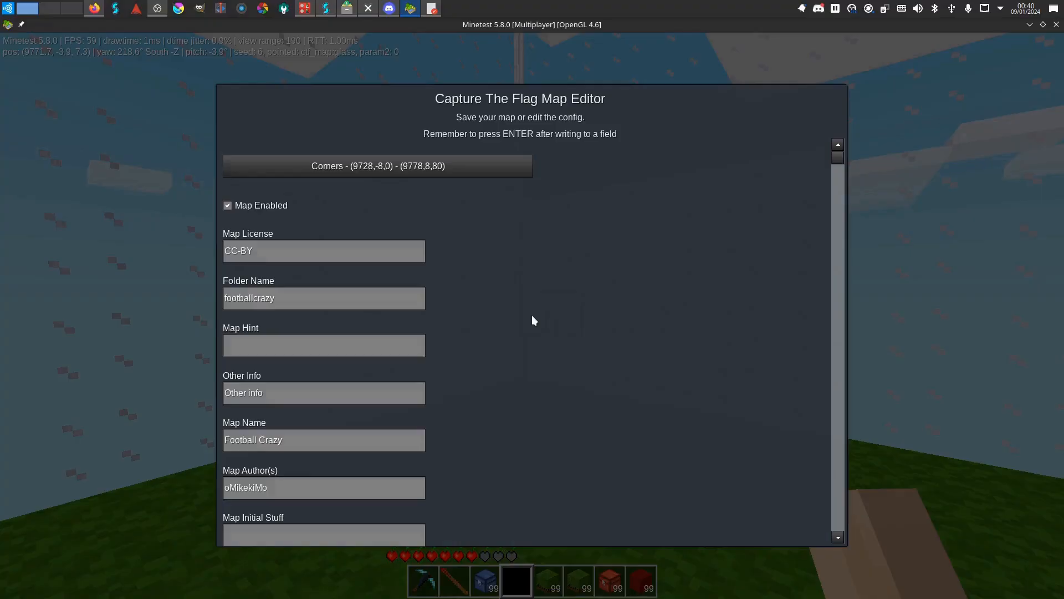
Configure Chest Zone 1 and Chest Zone 2 with amount 15 each, then scroll to the bottom.
scroll("down", 3)
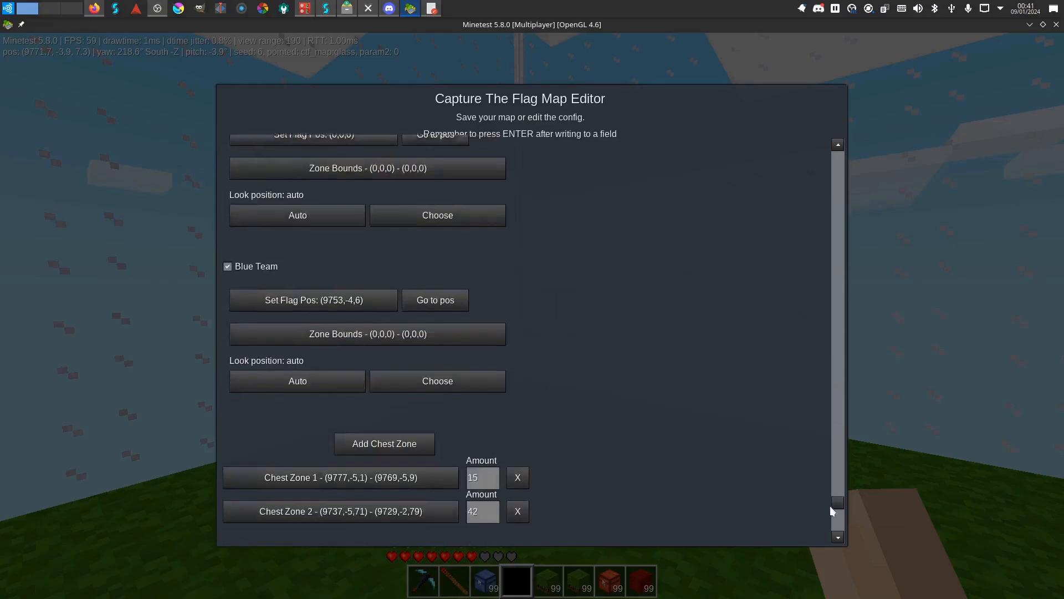
key("Escape")
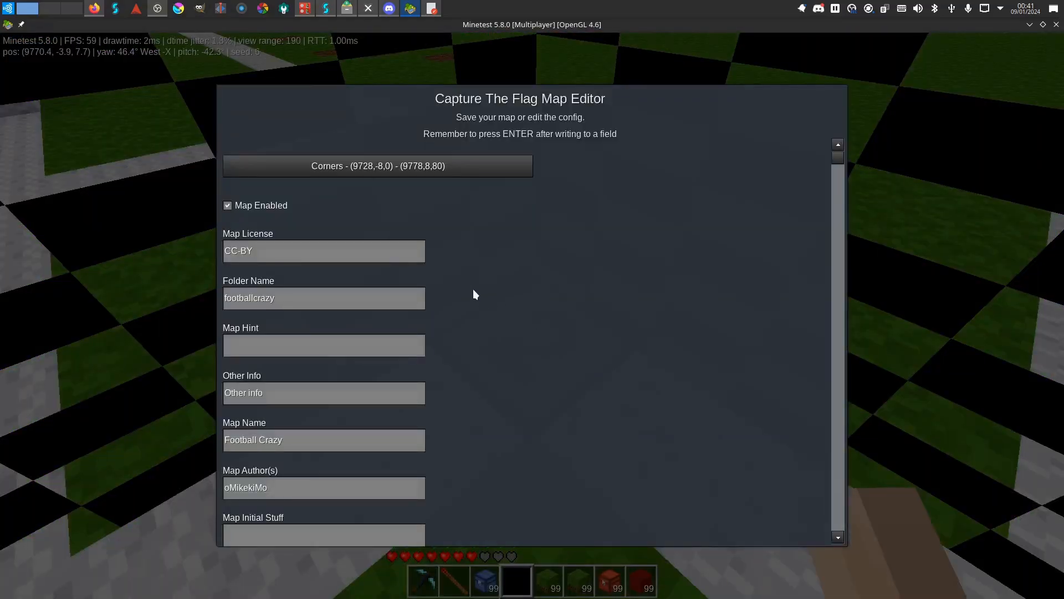
key("Escape")
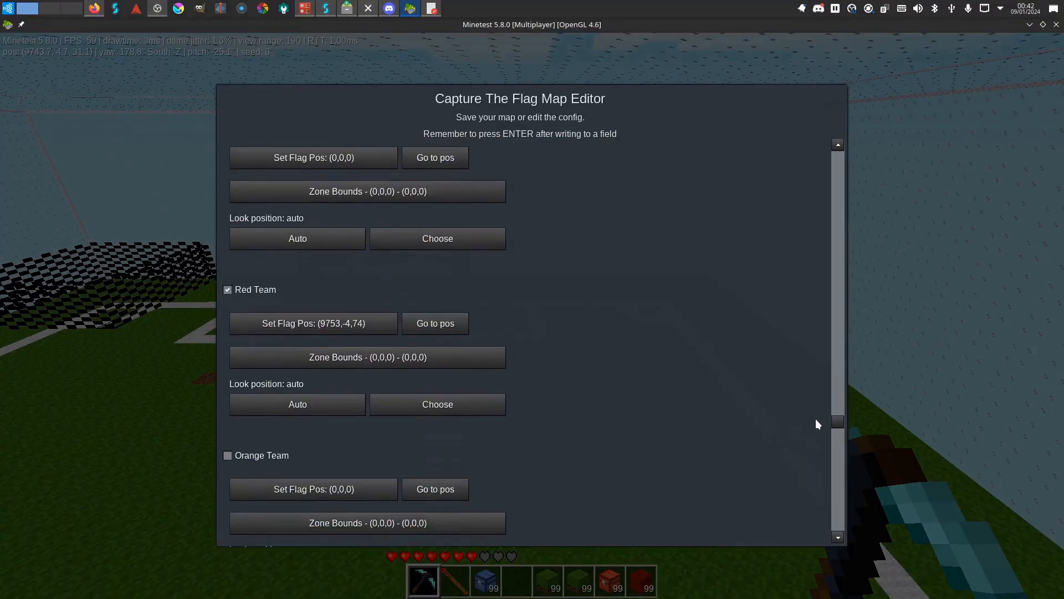
scroll("down", 3)
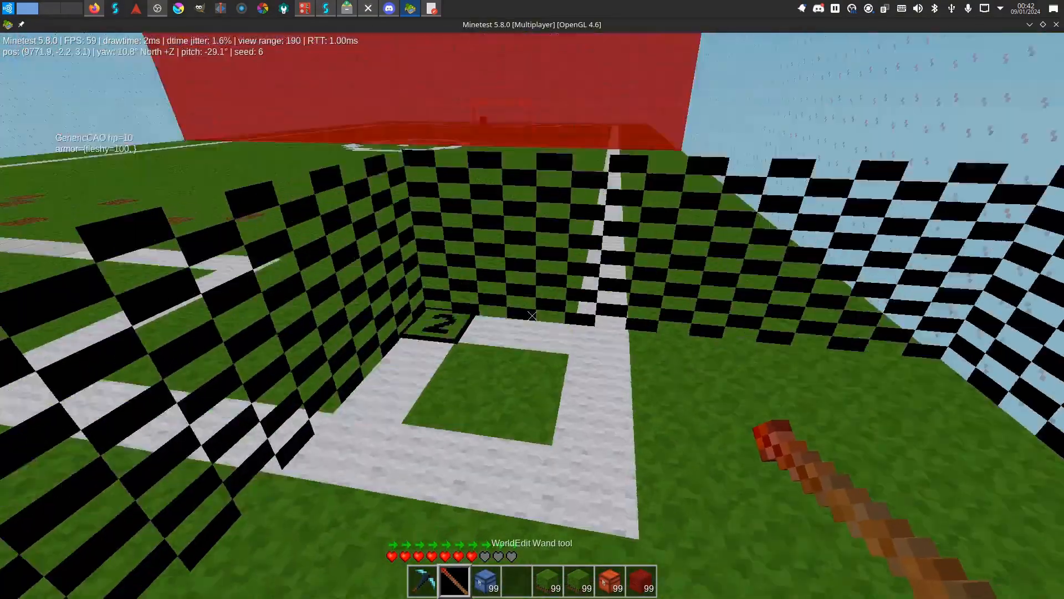
mouse_move(532, 315)
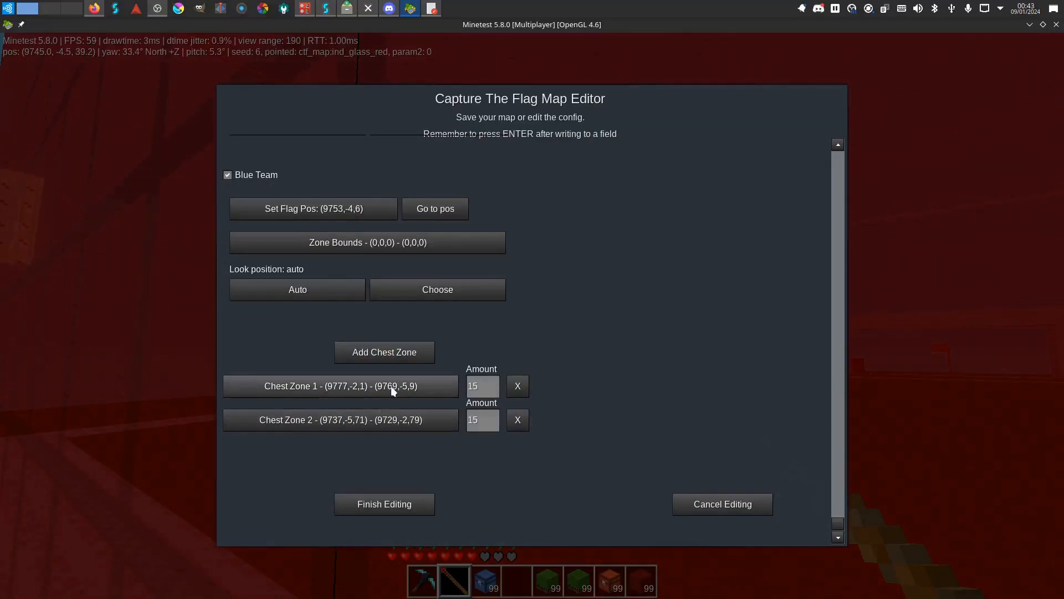
mouse_move(365, 410)
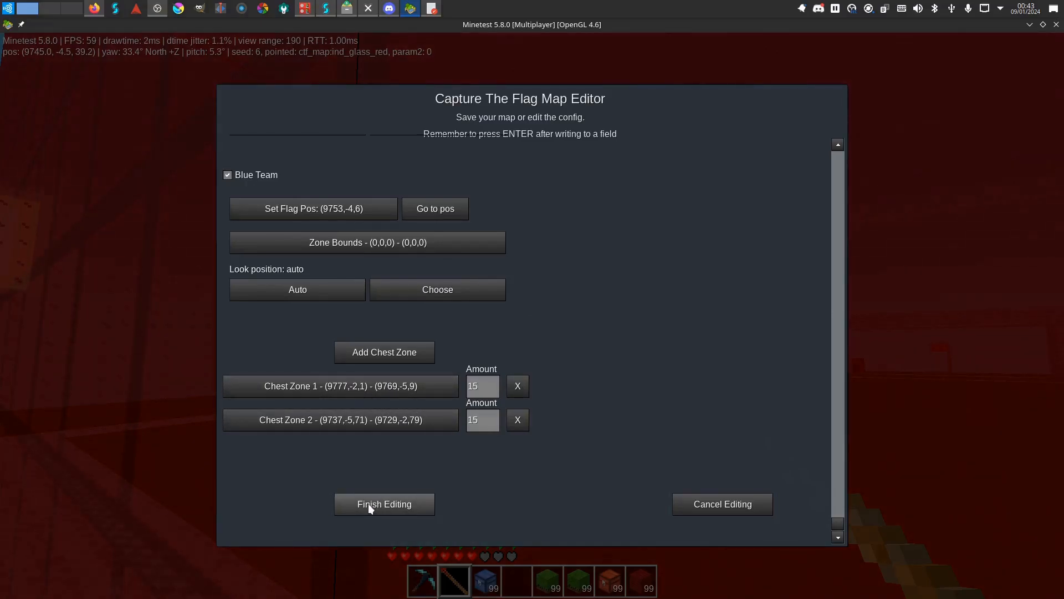
Finish editing to export the map as footballcrazy in the world's schems folder.
left_click(383, 504)
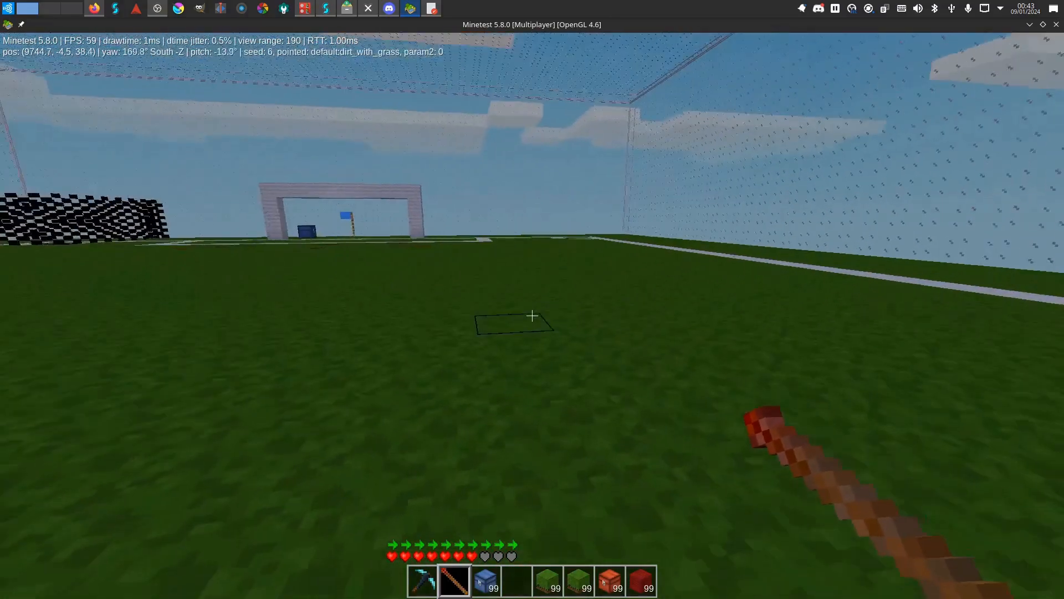
mouse_move(532, 315)
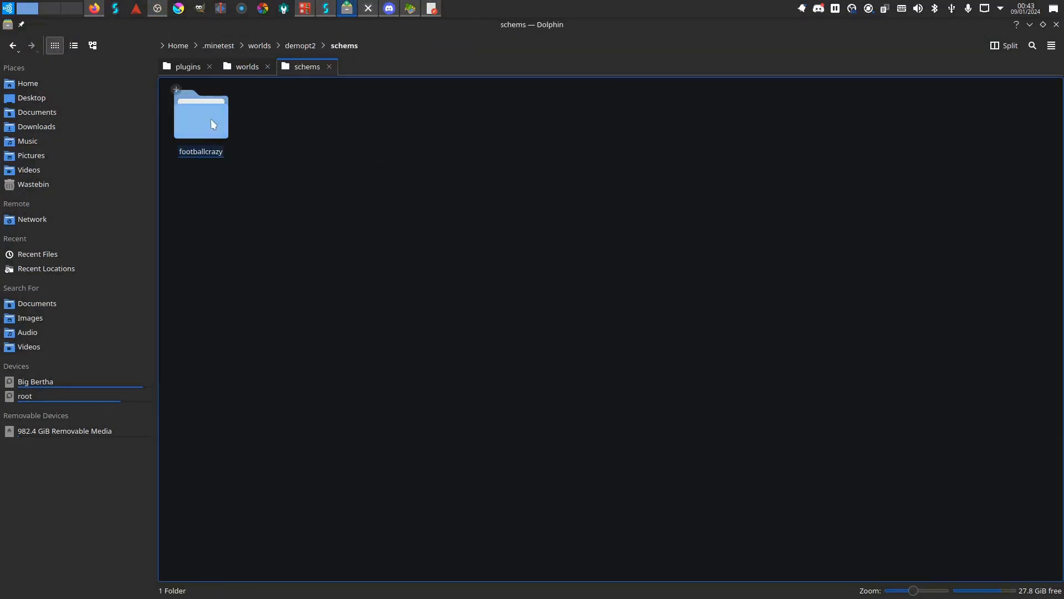
Rename the existing footballcrazy map folder to footballcrazy.old in the CTF maps folder.
left_click(201, 115)
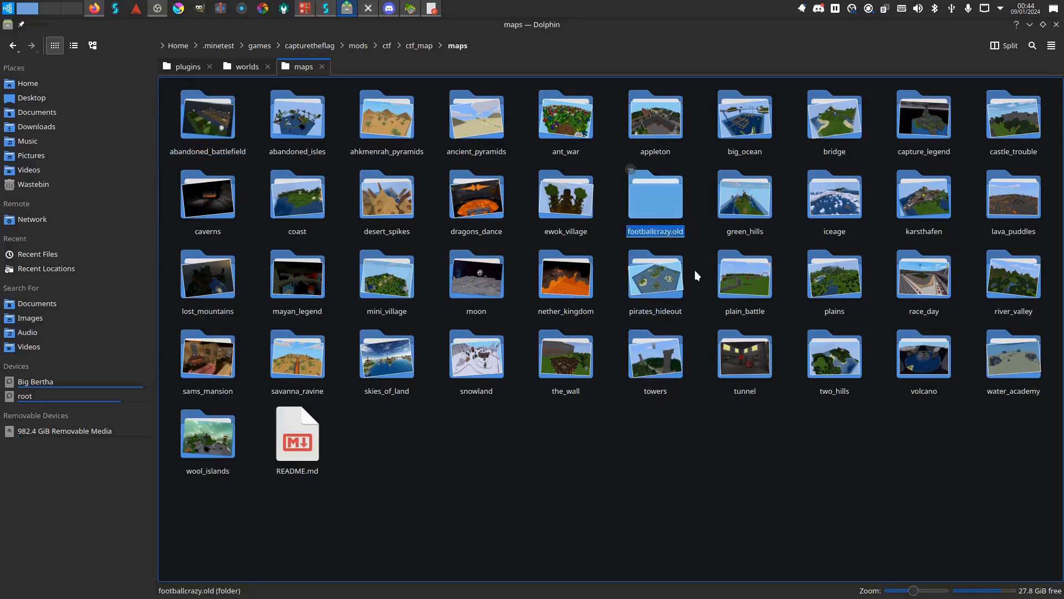
right_click(744, 197)
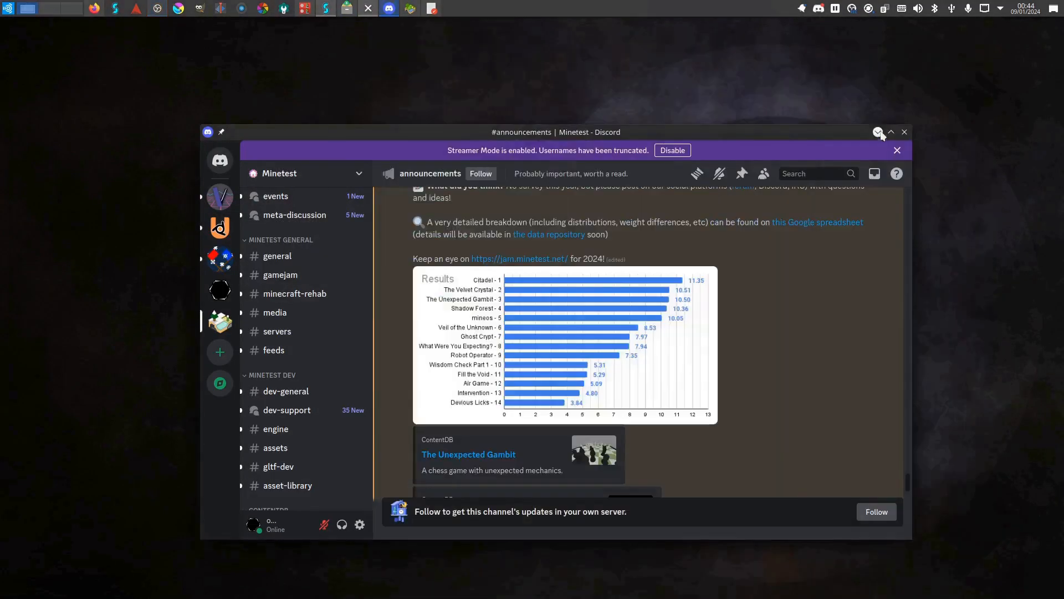
Exit to the main menu and host the world again with Football Crazy selected.
left_click(877, 132)
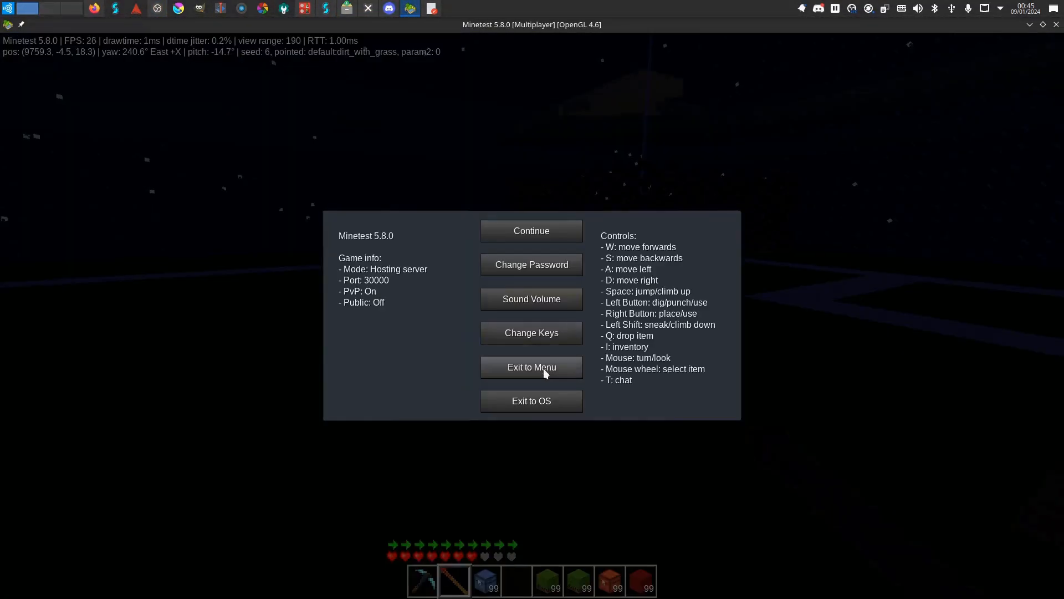
left_click(531, 366)
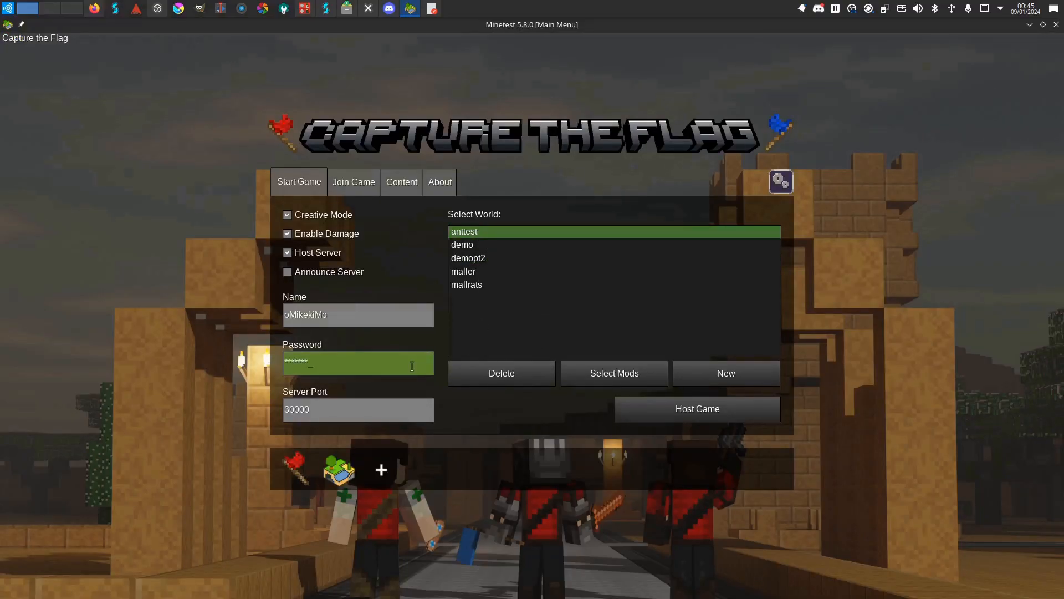
left_click(696, 408)
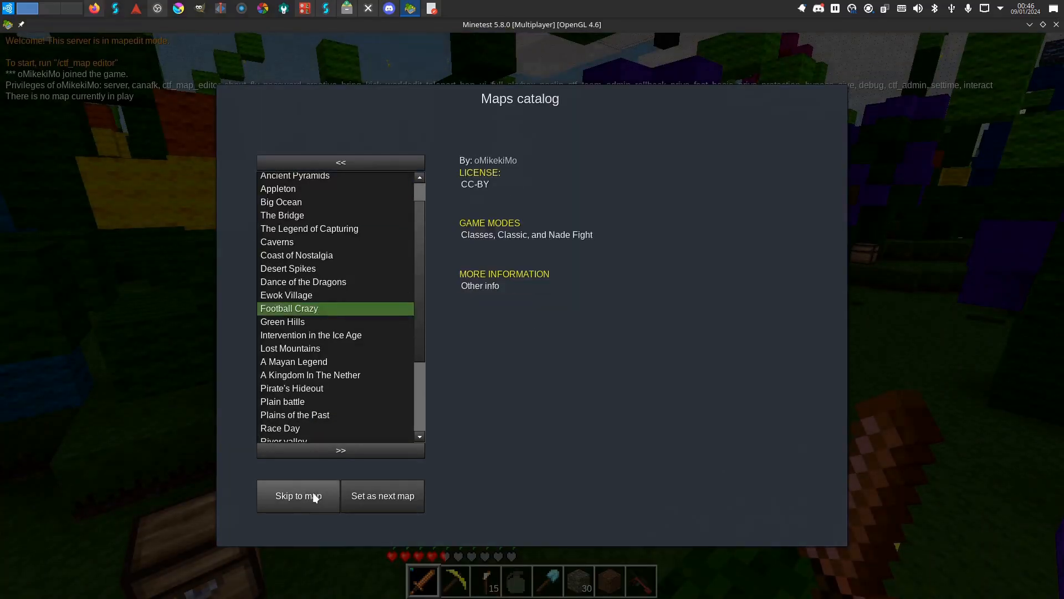
Skip straight to Football Crazy as the active match map.
left_click(297, 496)
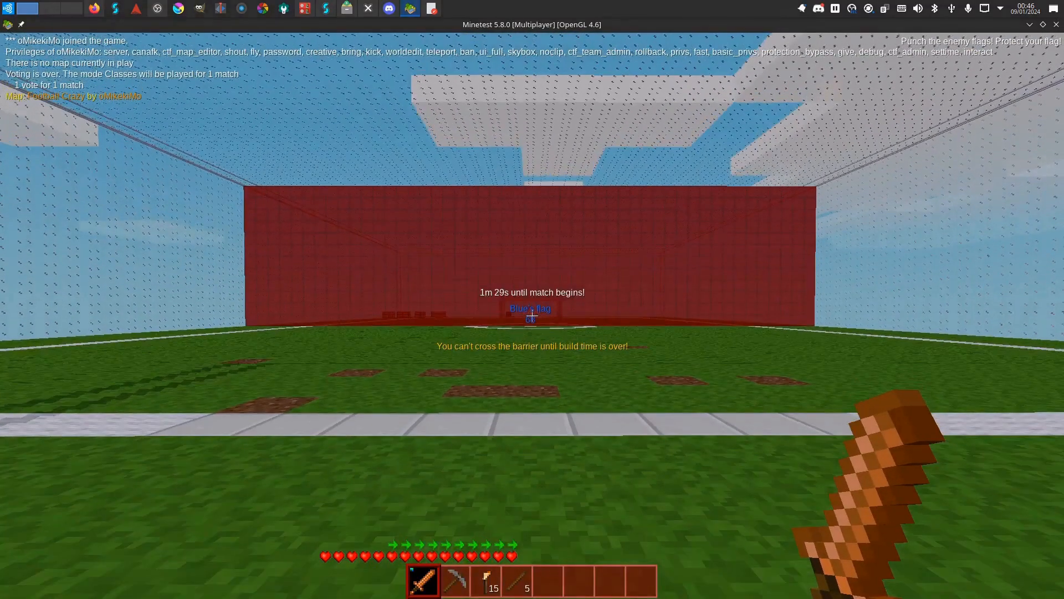
mouse_move(532, 315)
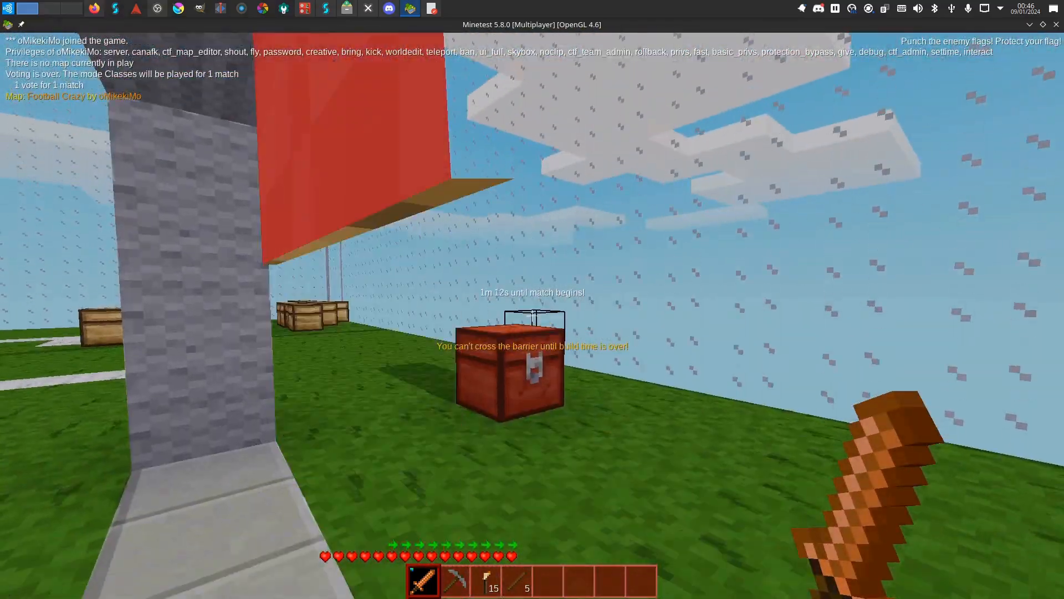
mouse_move(532, 299)
type("/ctf_map editor")
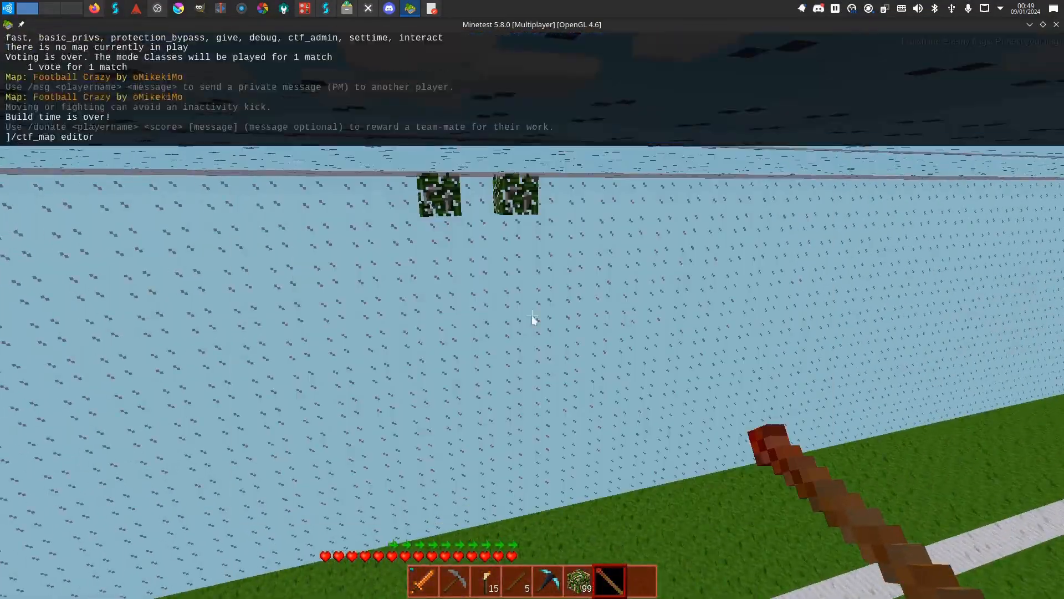
Open the map editor with /ctf_map editor and redefine the red team's zone bounds.
key("enter")
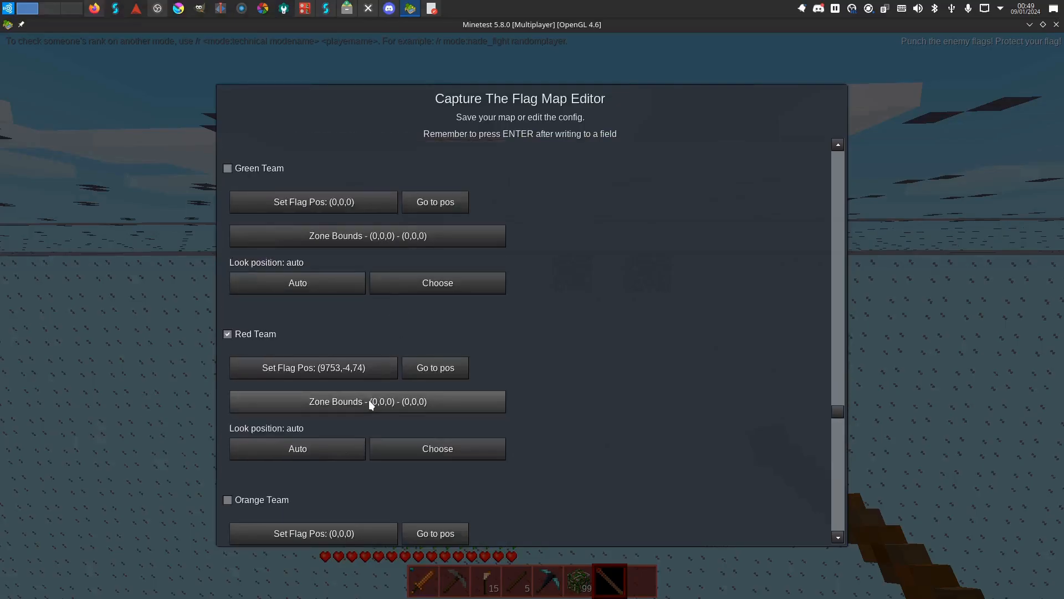
left_click(367, 401)
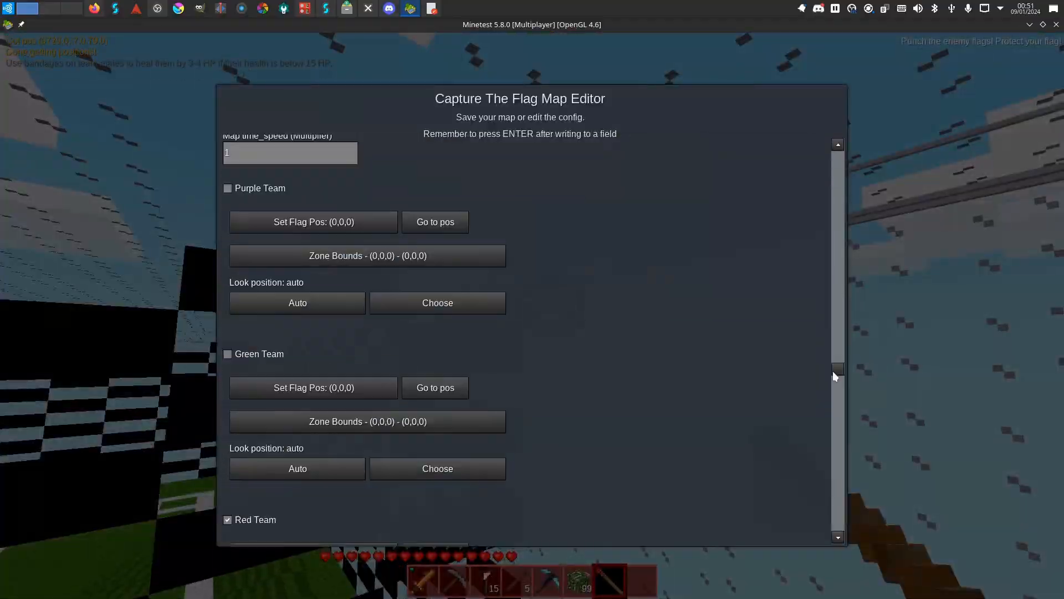
key("Escape")
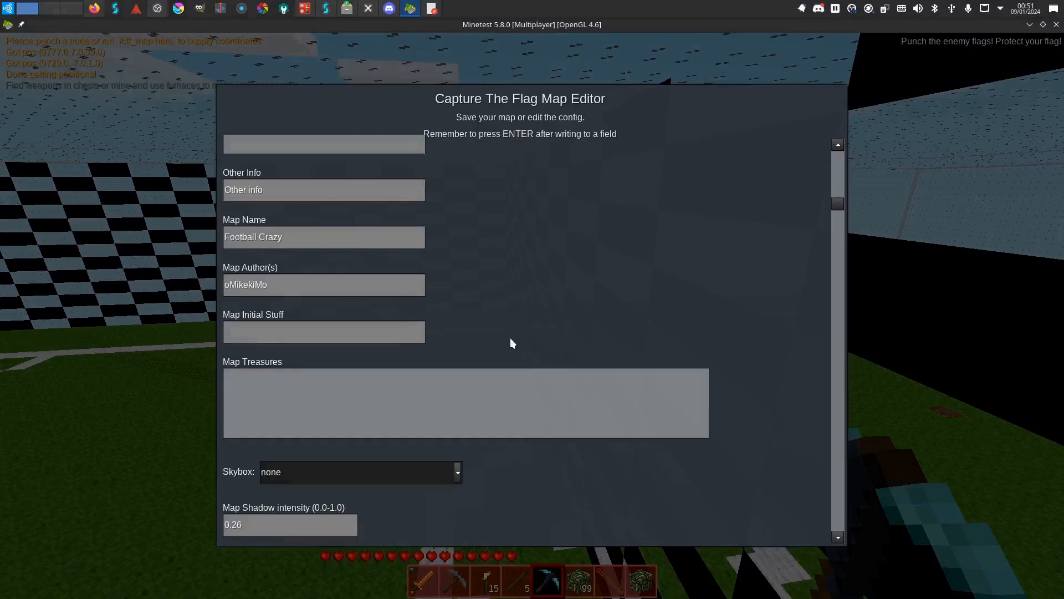
Redefine the blue team's zone bounds by punching its corners.
scroll("down", 3)
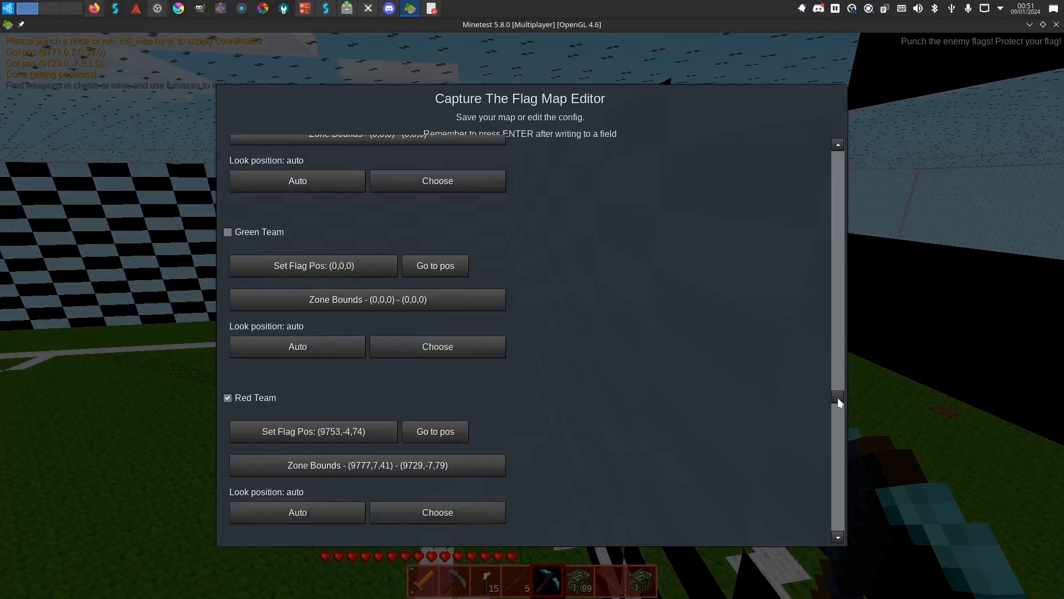
scroll("down", 3)
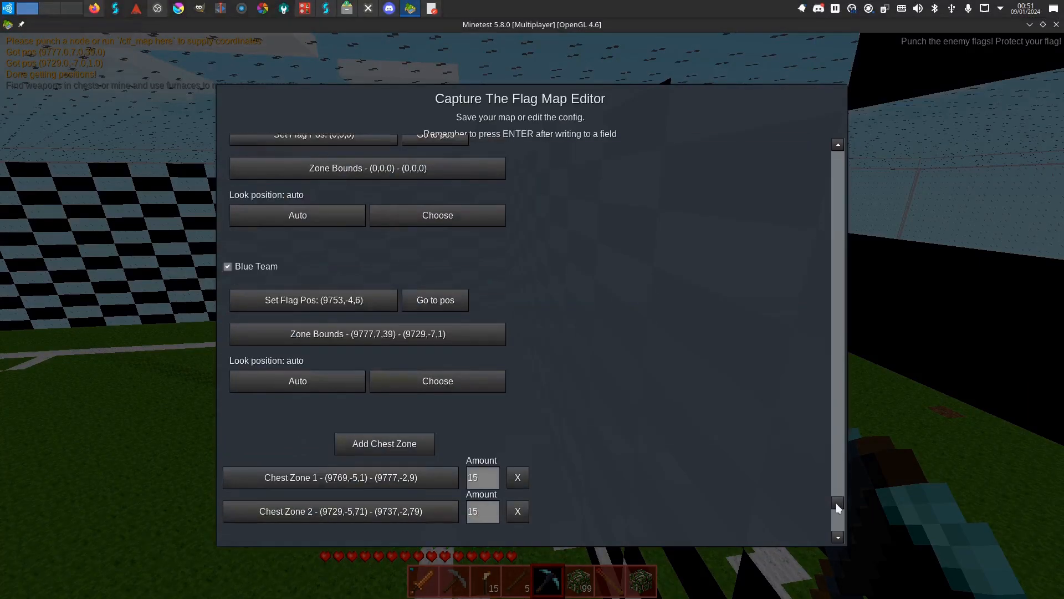
key("Escape")
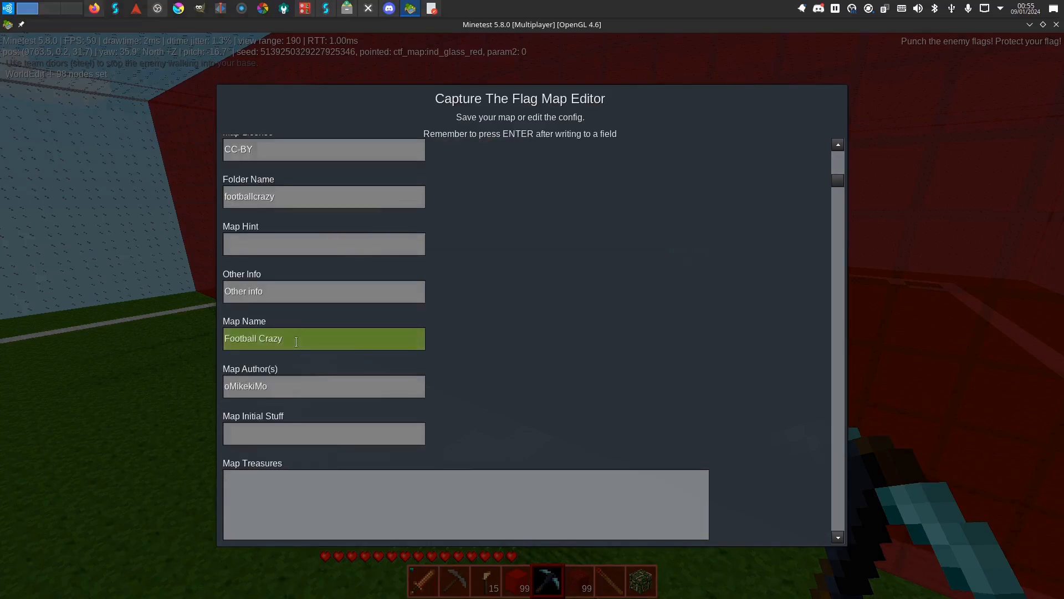
Check the zone fields and finish editing to re-export footballcrazy.
scroll("down", 3)
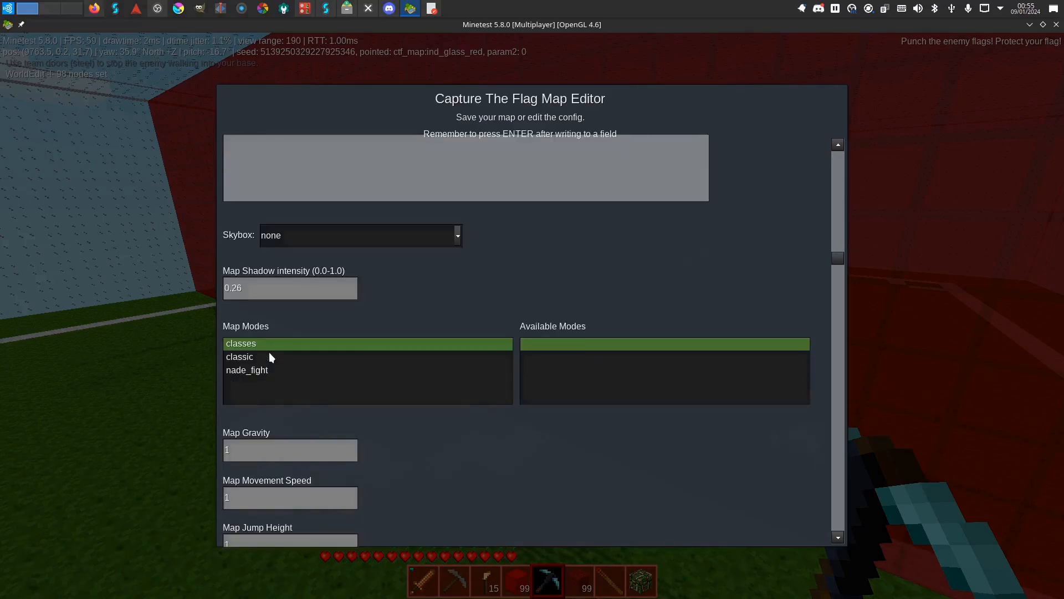
scroll("down", 3)
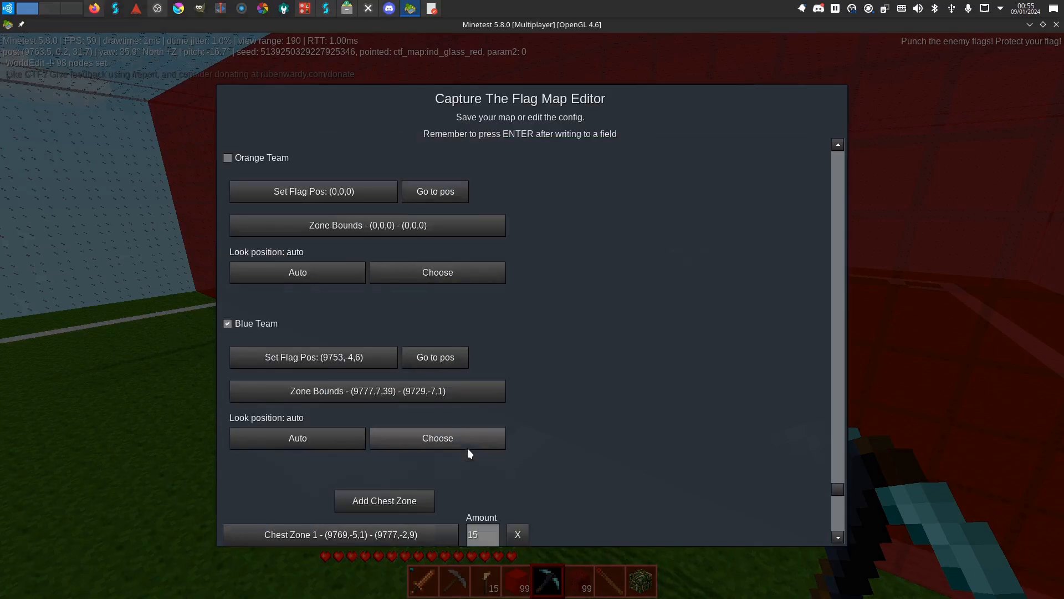
left_click(384, 500)
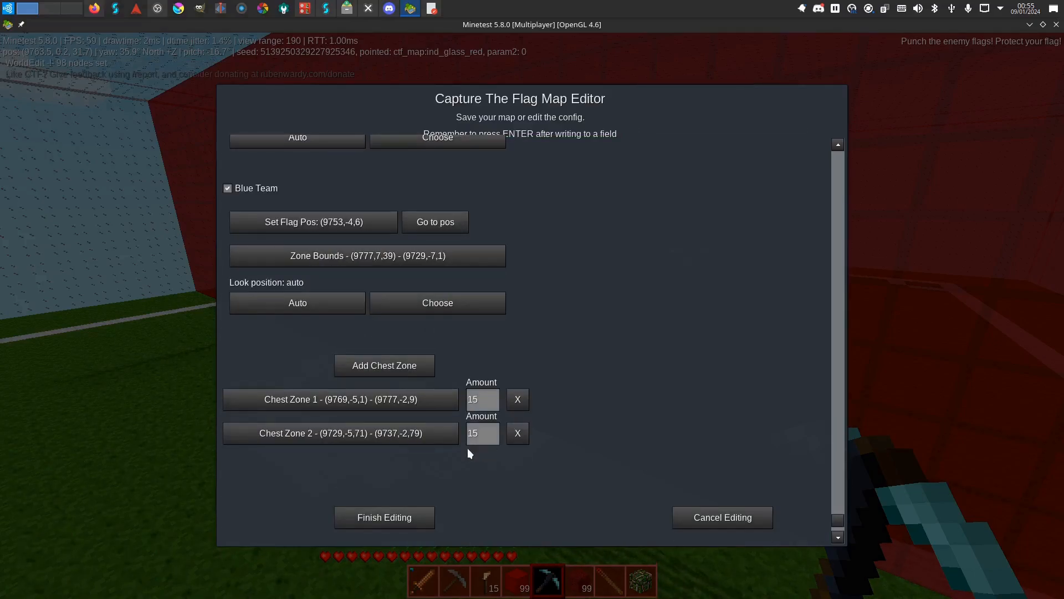
left_click(384, 517)
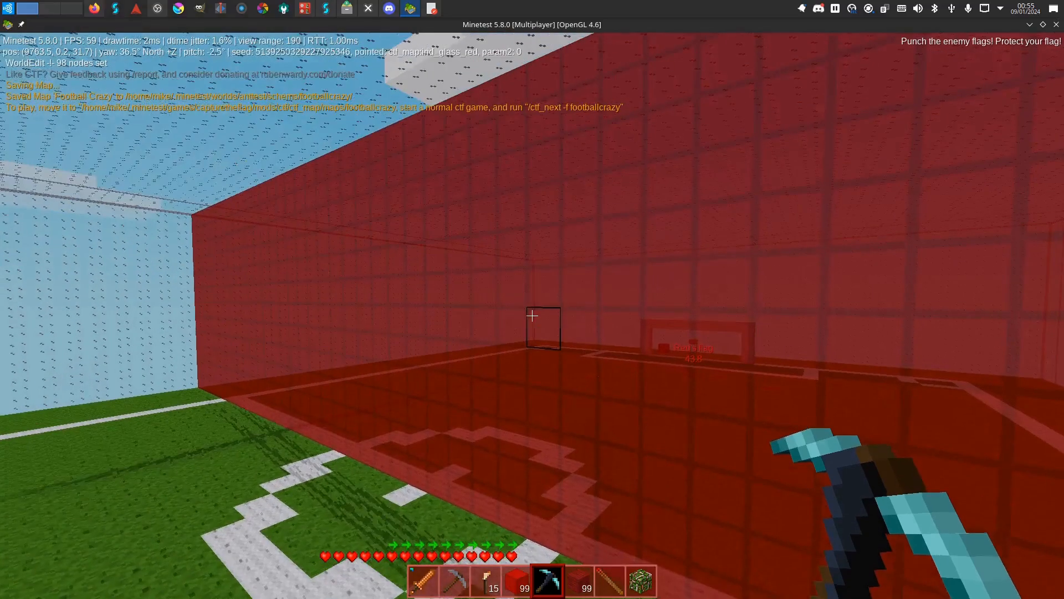
key("F10")
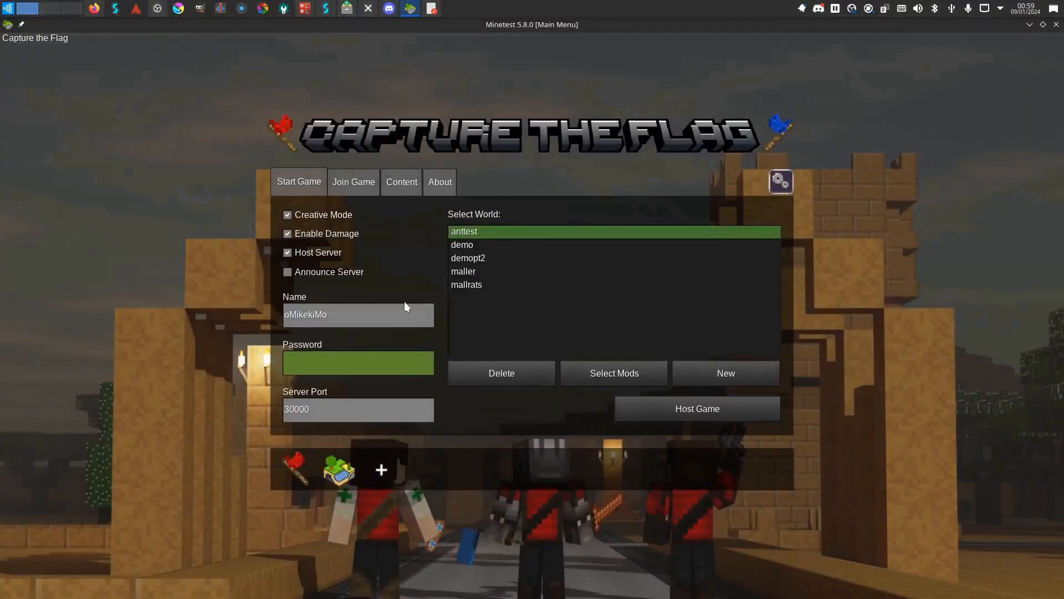
Host the test world without creative mode and vote on the number of matches.
left_click(463, 245)
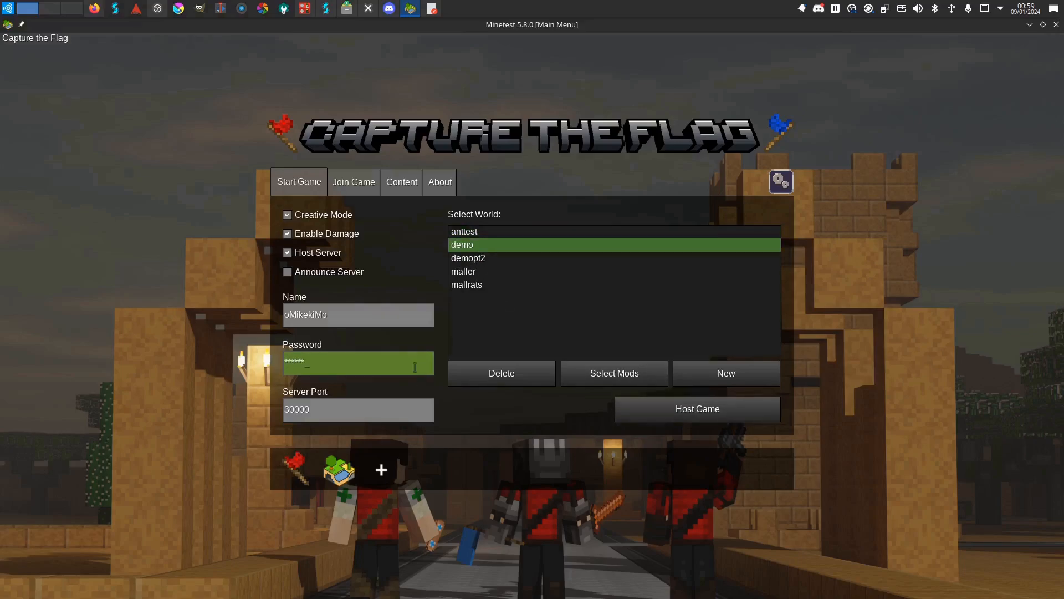
left_click(696, 409)
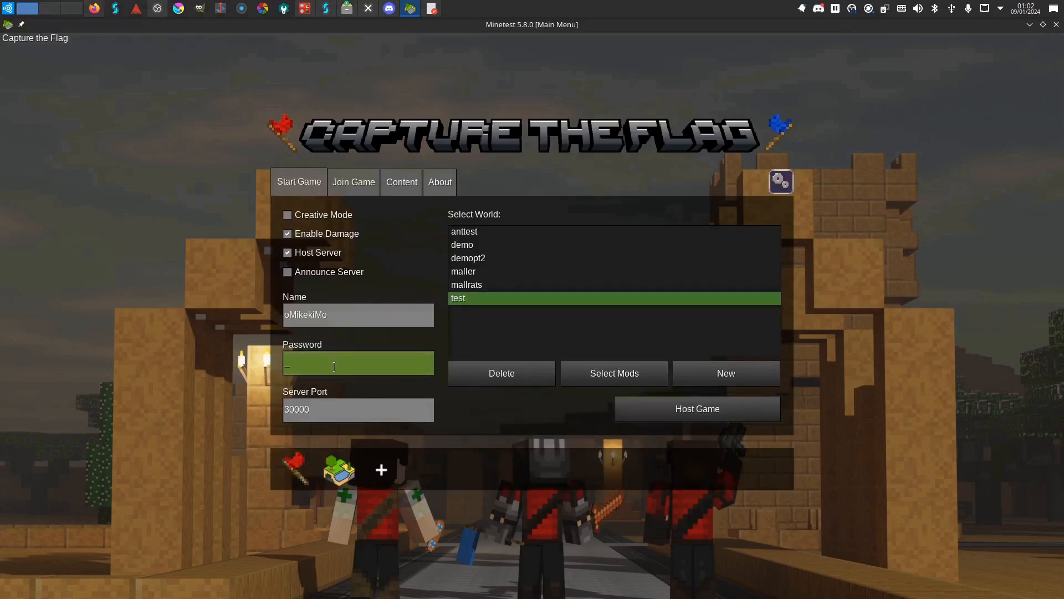
left_click(696, 409)
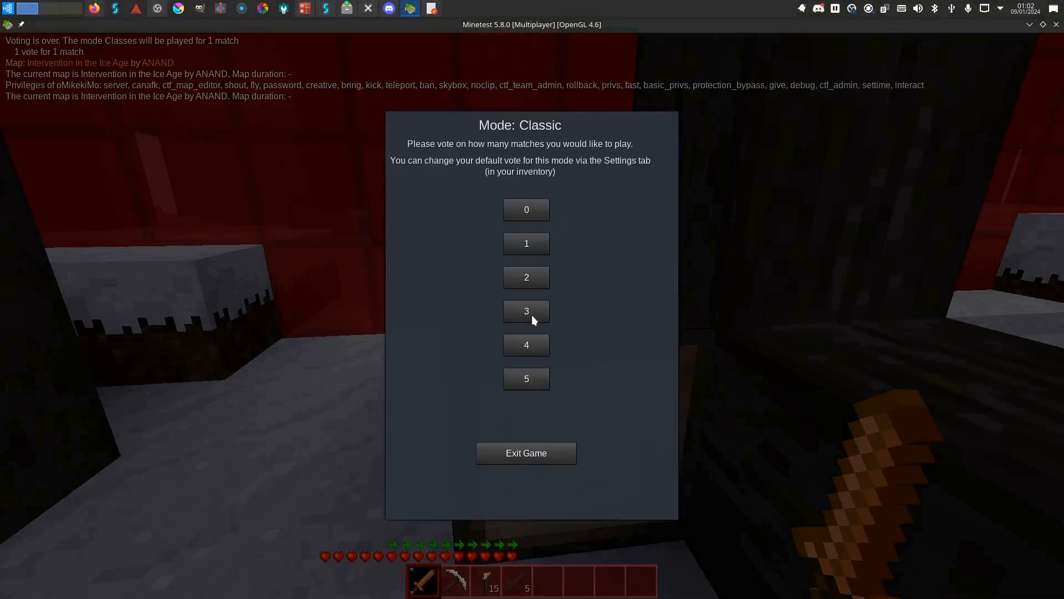
left_click(526, 311)
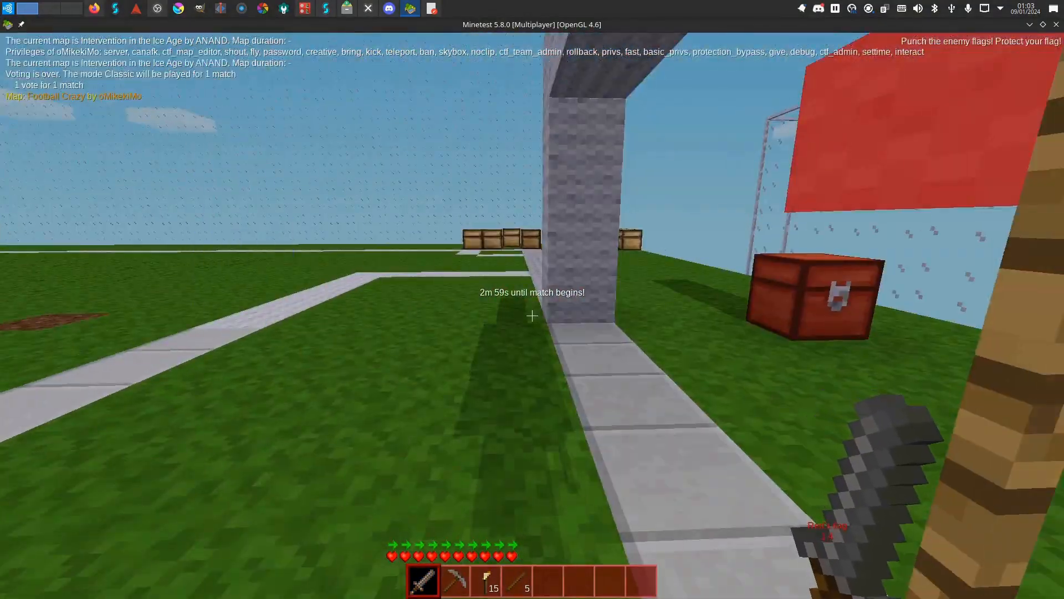
mouse_move(532, 314)
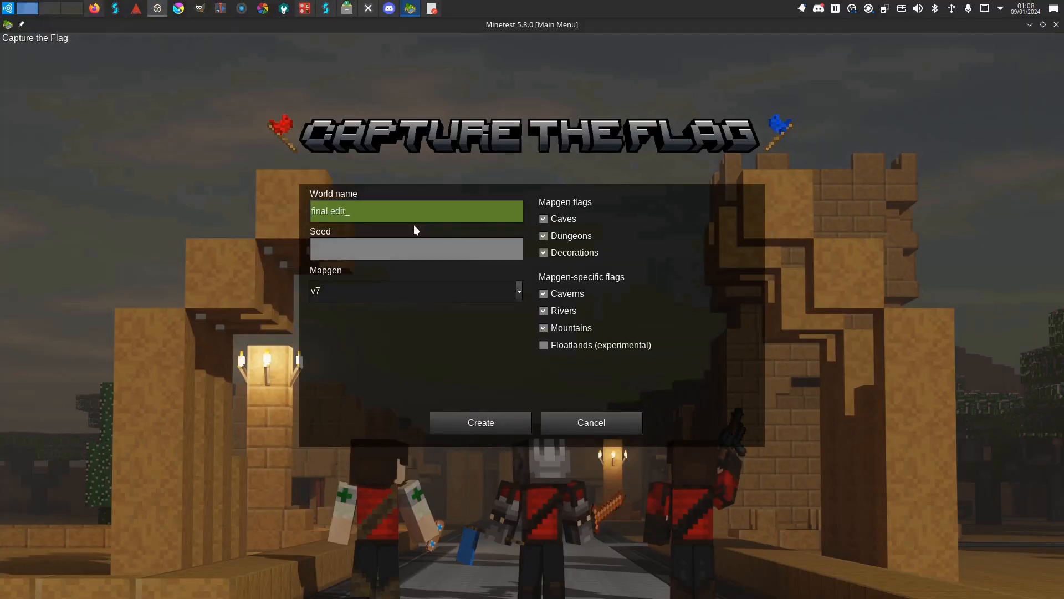
Create the singlenode world 'final football edit', host it and run /grantme all.
left_click(414, 290)
type("football ")
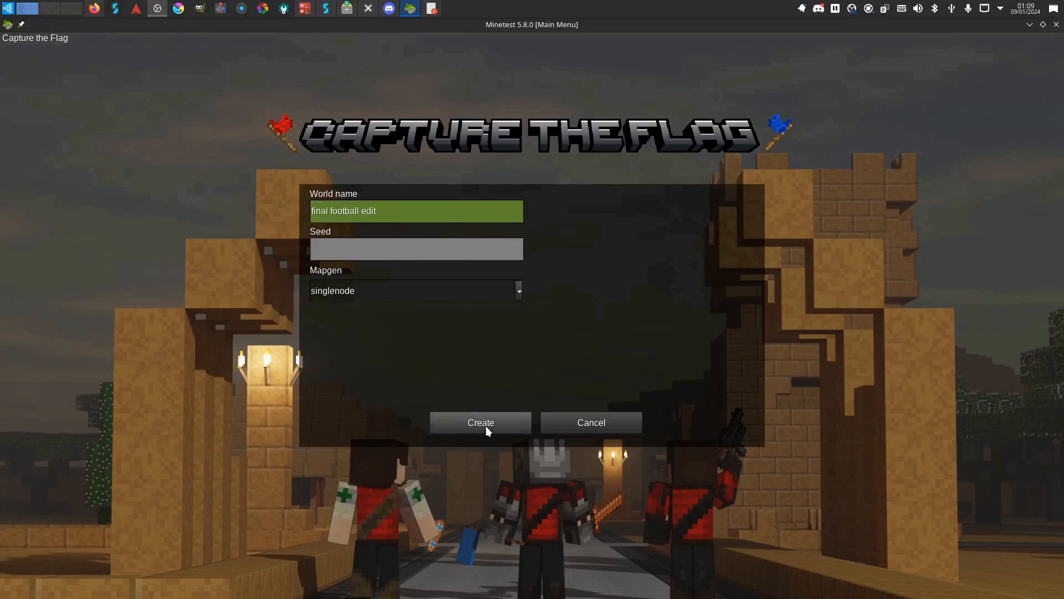
left_click(480, 423)
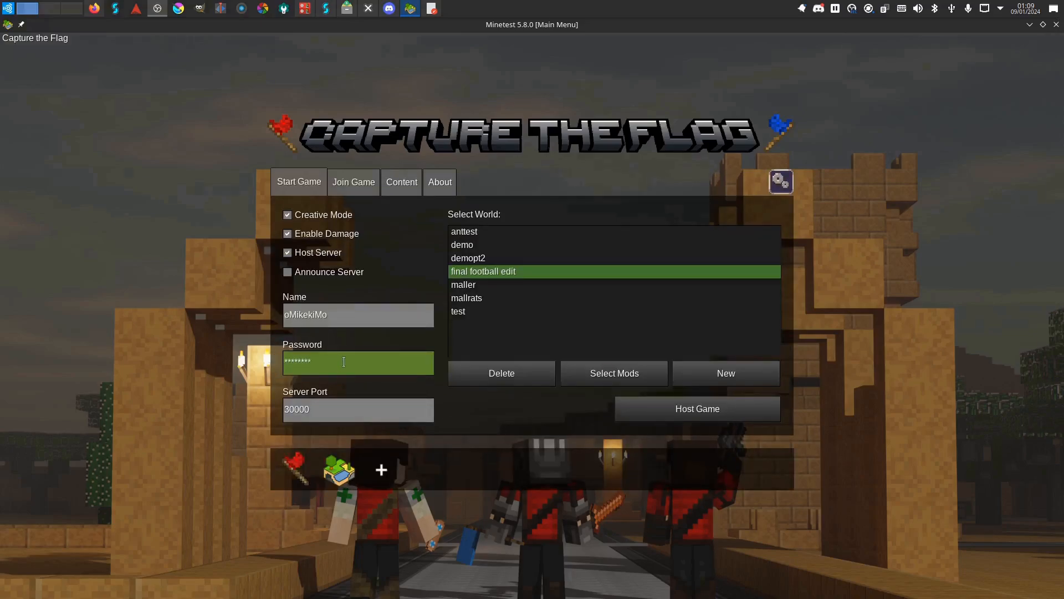
left_click(697, 408)
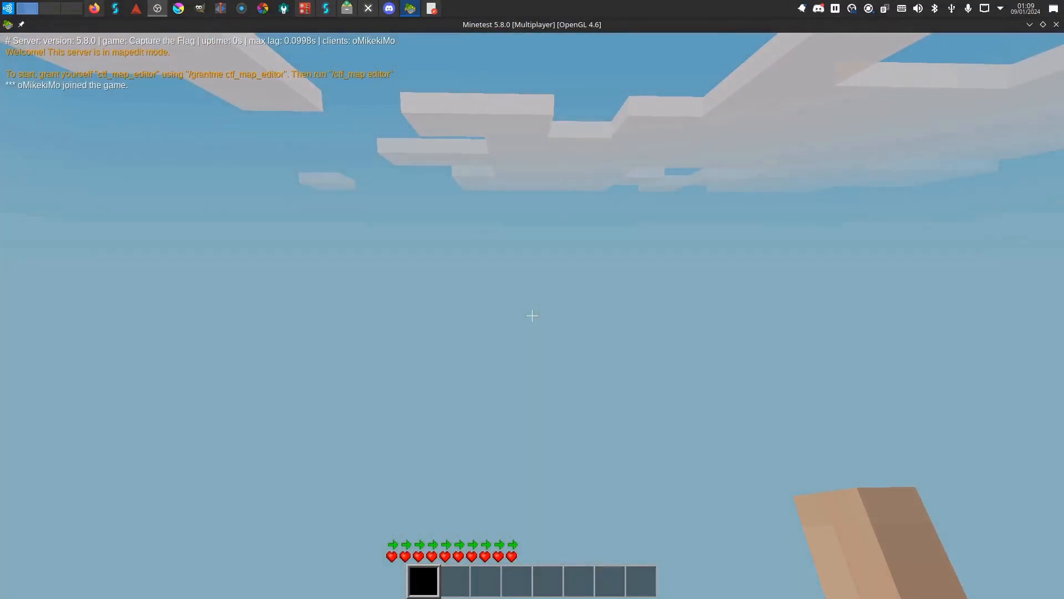
type("/grantme all")
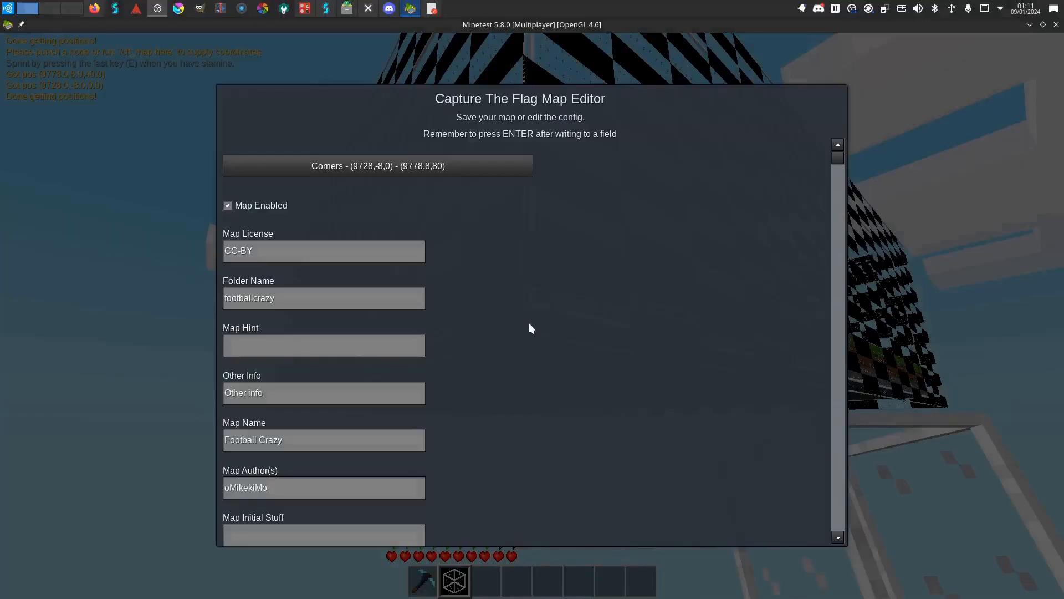
Finish editing Football Crazy in the map editor, saving it to the world's schems folder.
scroll("down", 3)
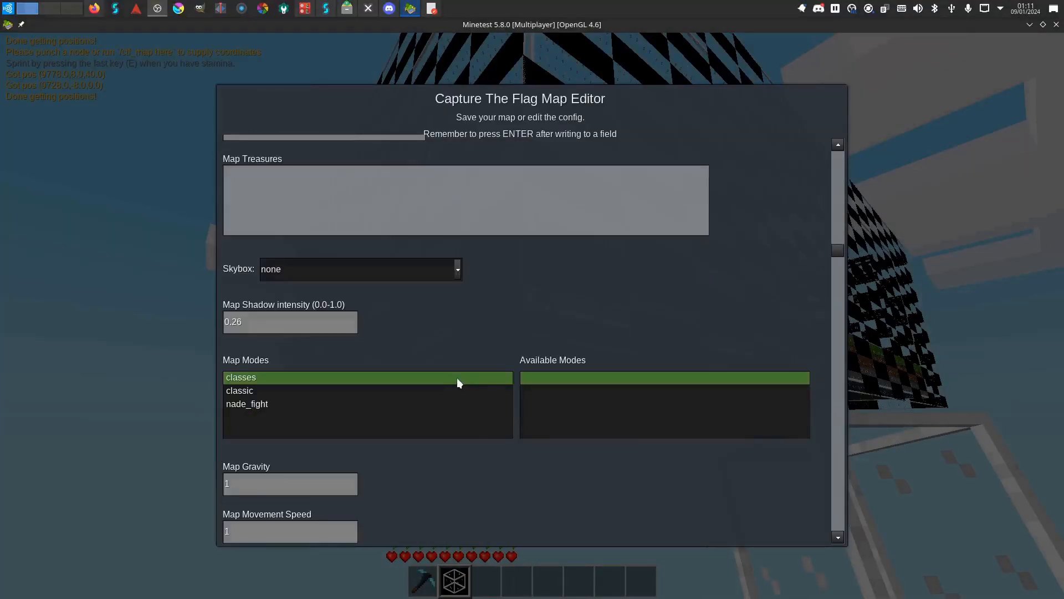
scroll("down", 3)
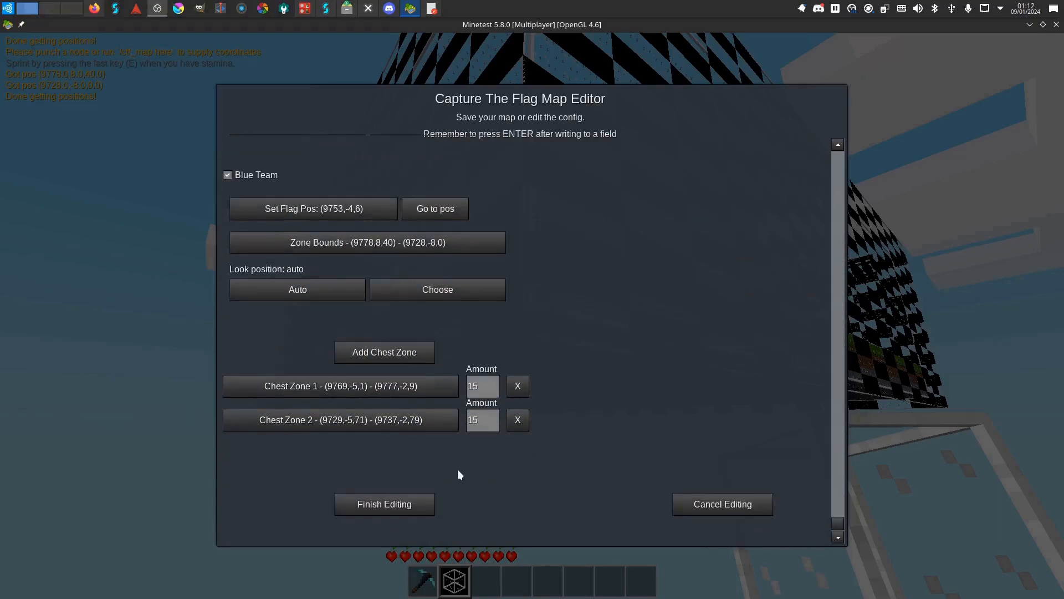
left_click(384, 504)
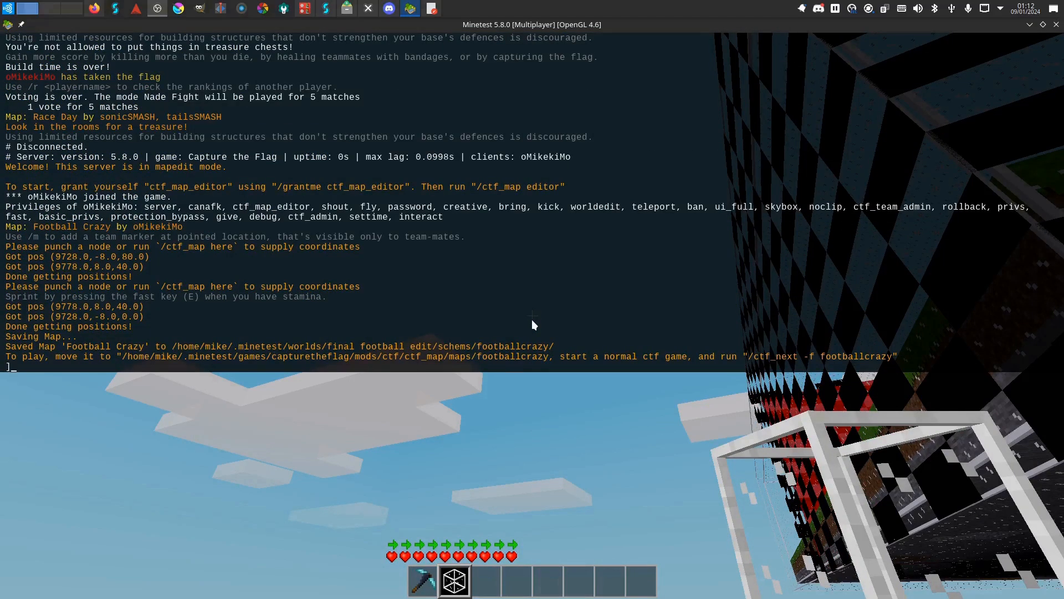
mouse_move(448, 372)
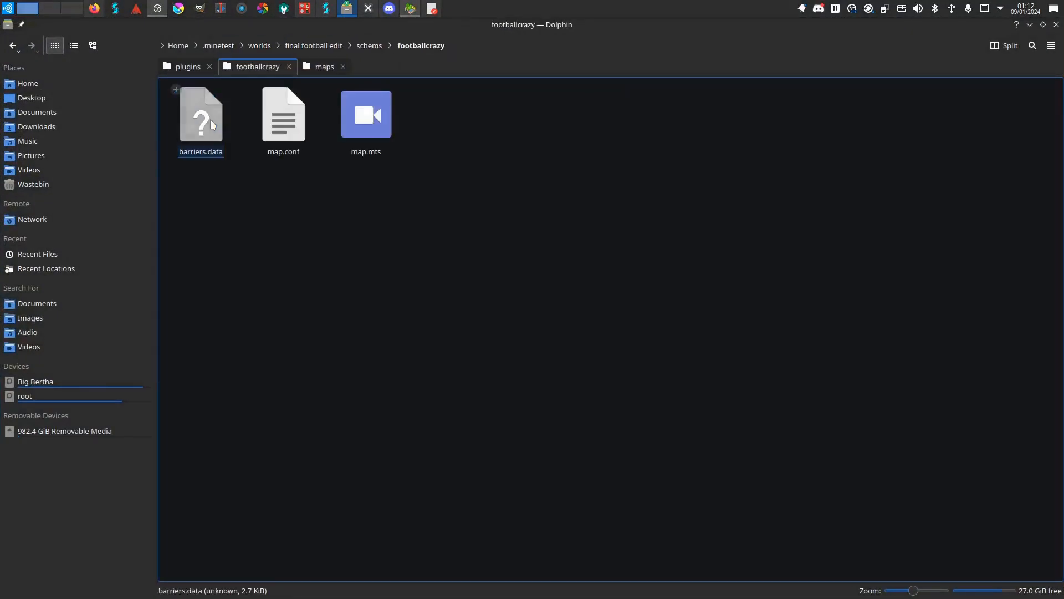
Copy the exported footballcrazy folder into the ctf_map maps folder.
right_click(200, 114)
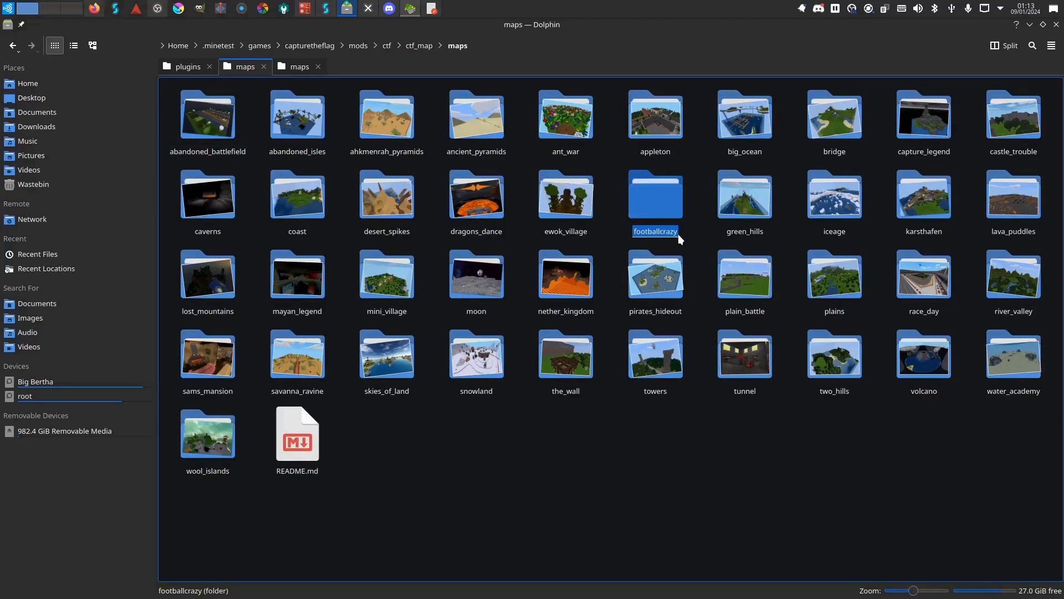
type("barriers")
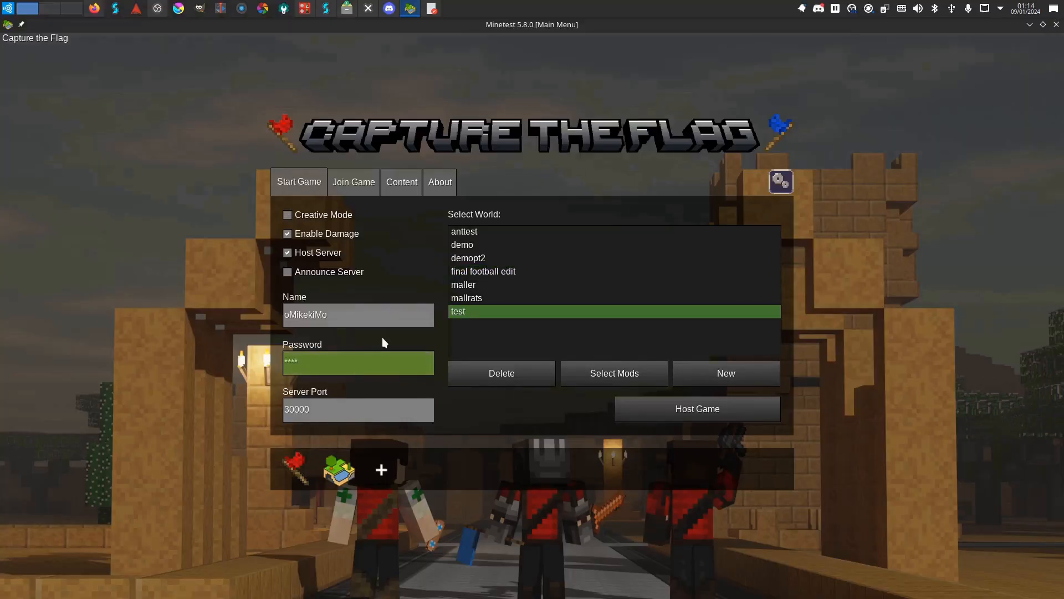
Host the test world on Football Crazy and open the class chooser.
left_click(696, 408)
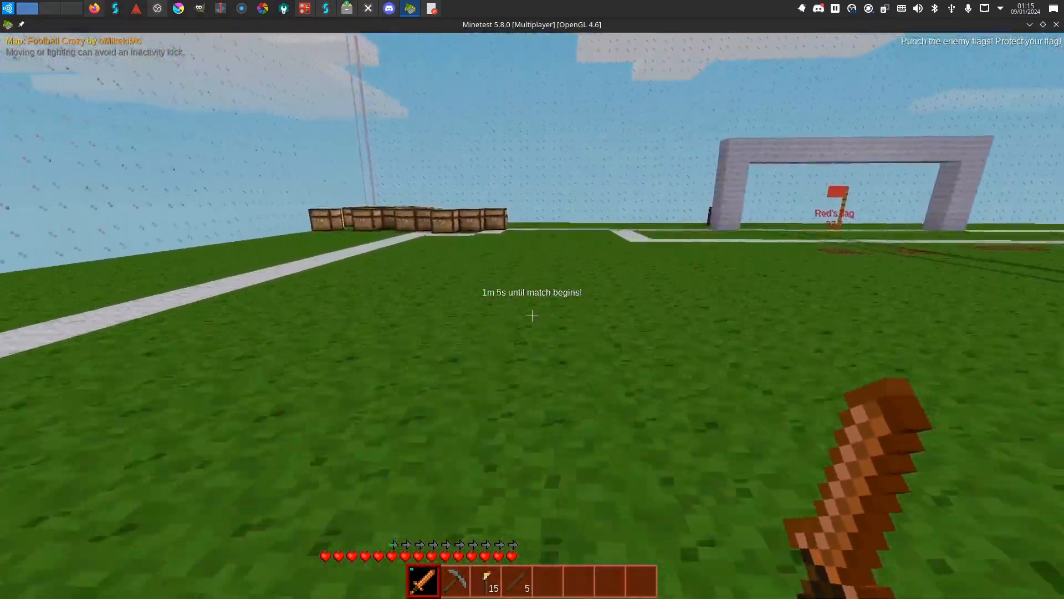
key("i")
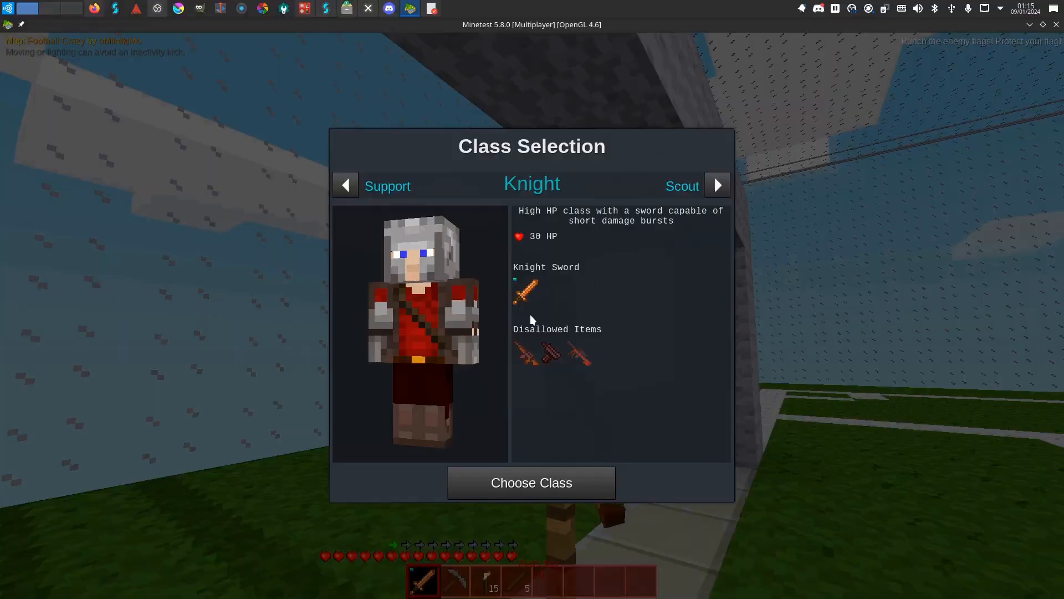
left_click(531, 483)
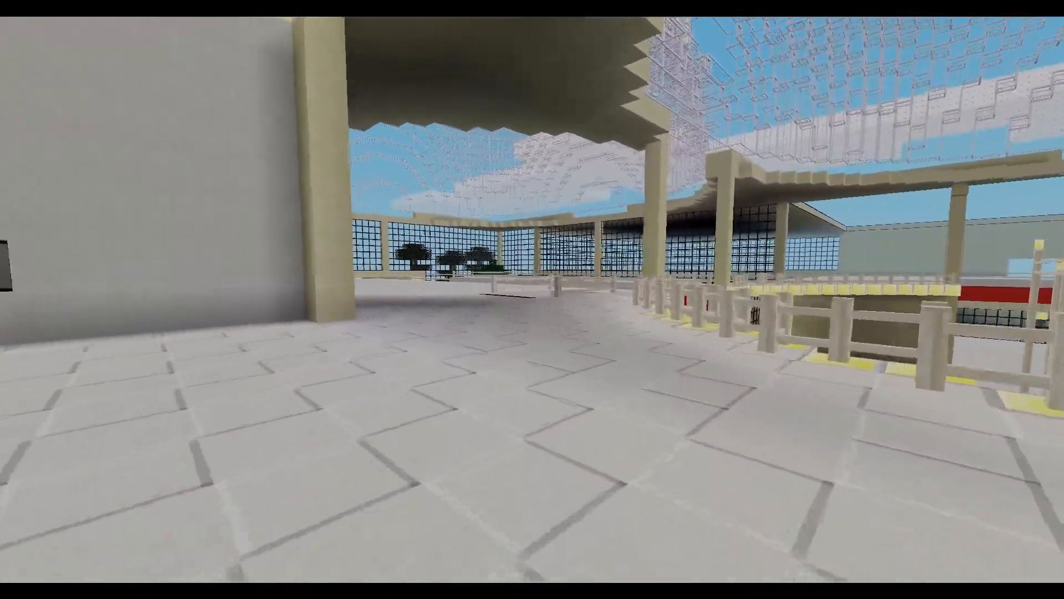
Fly from the mall's glass-roofed halls out to the tree-lined cobblestone gardens.
scroll("left", 3)
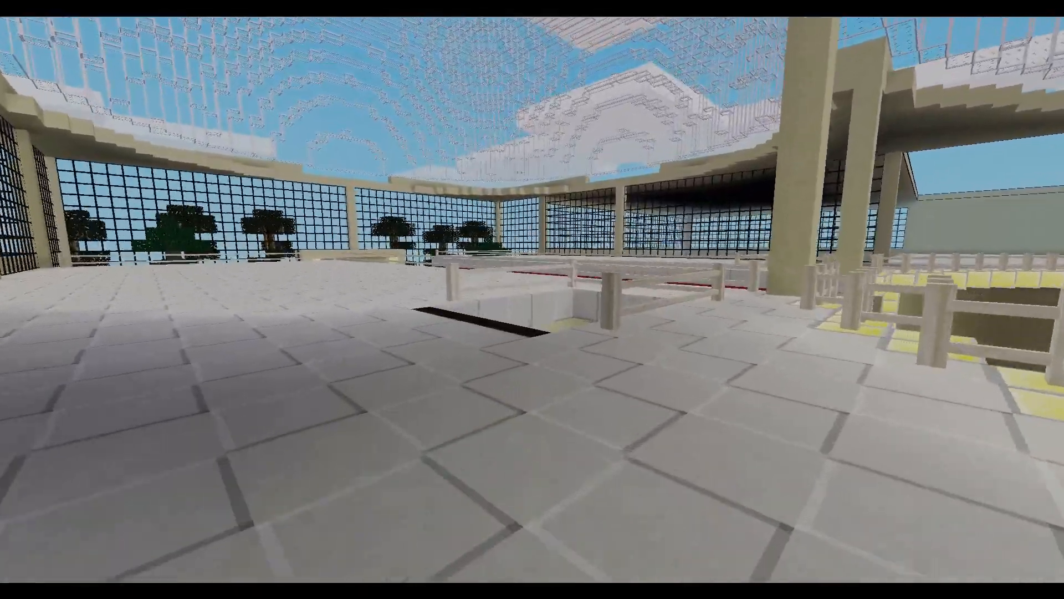
mouse_move(532, 299)
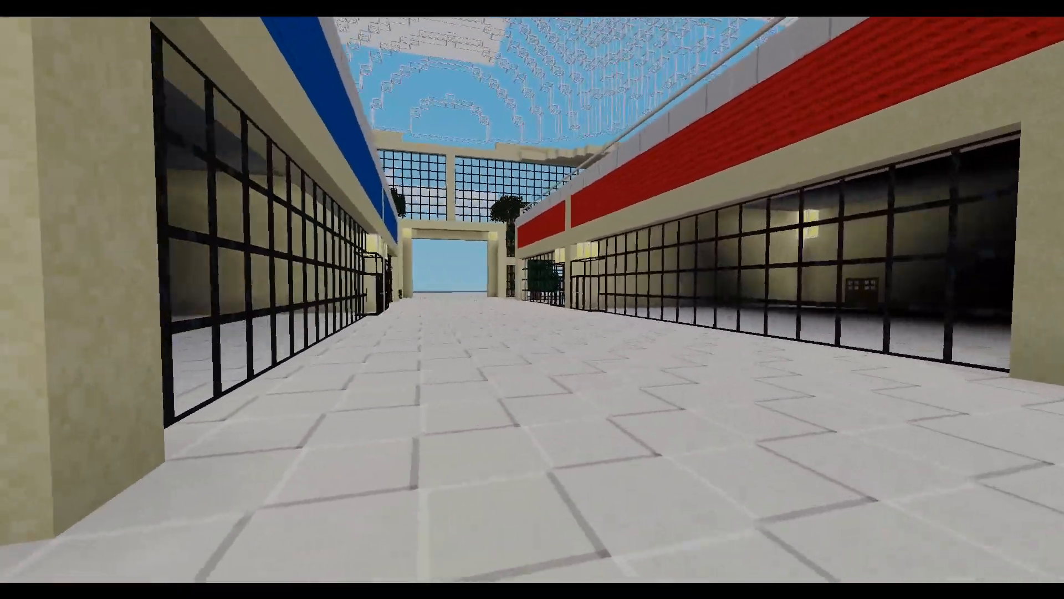
key("w")
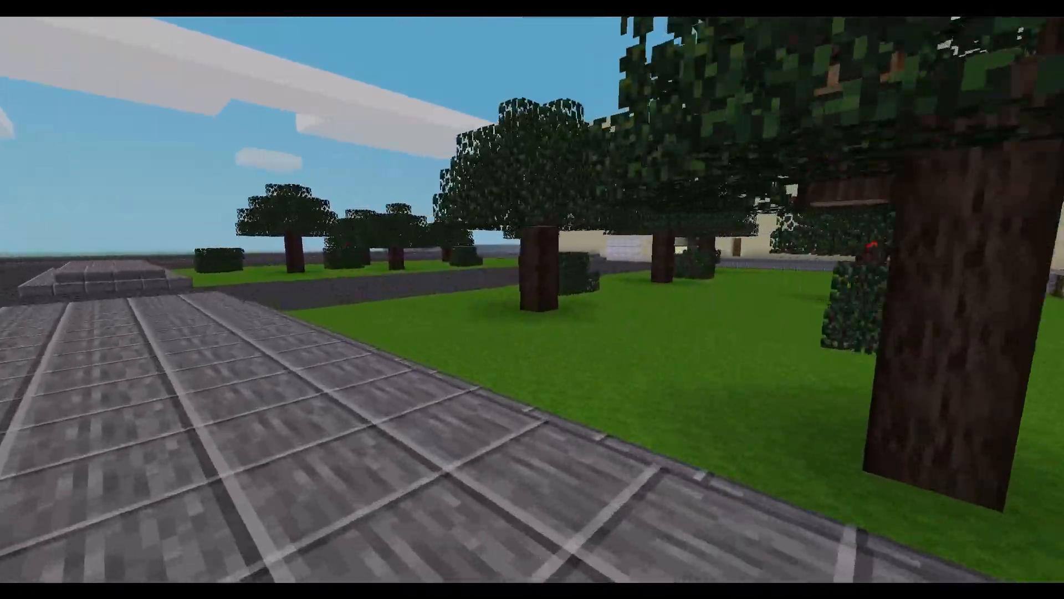
mouse_move(532, 300)
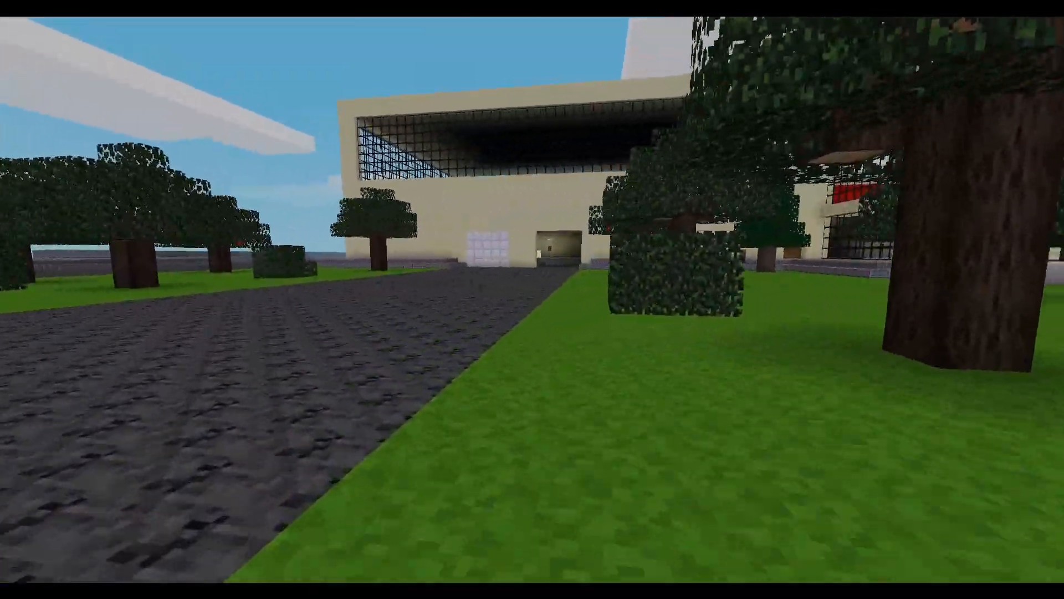
key("w")
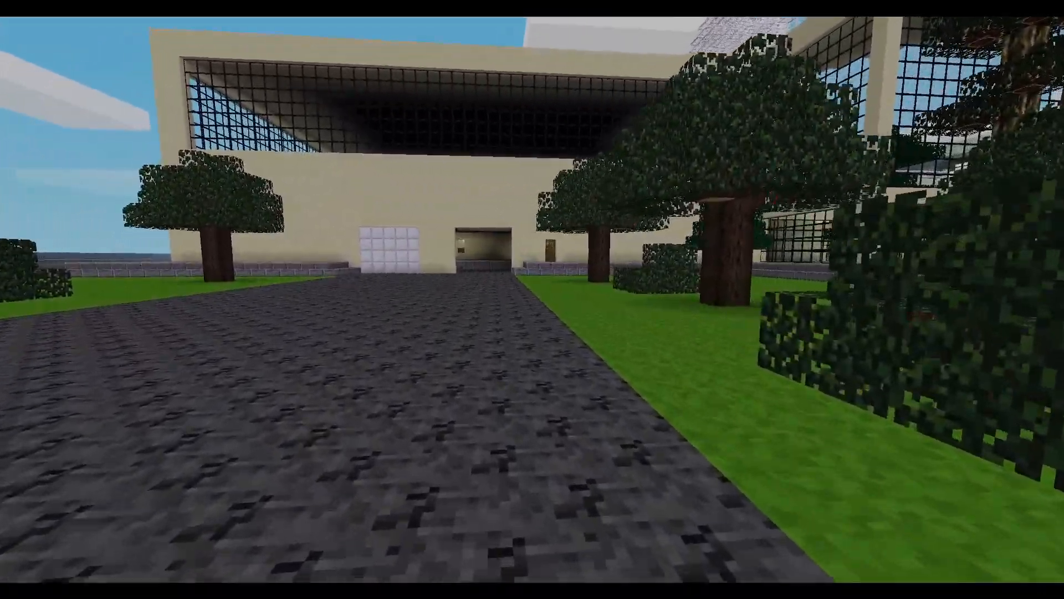